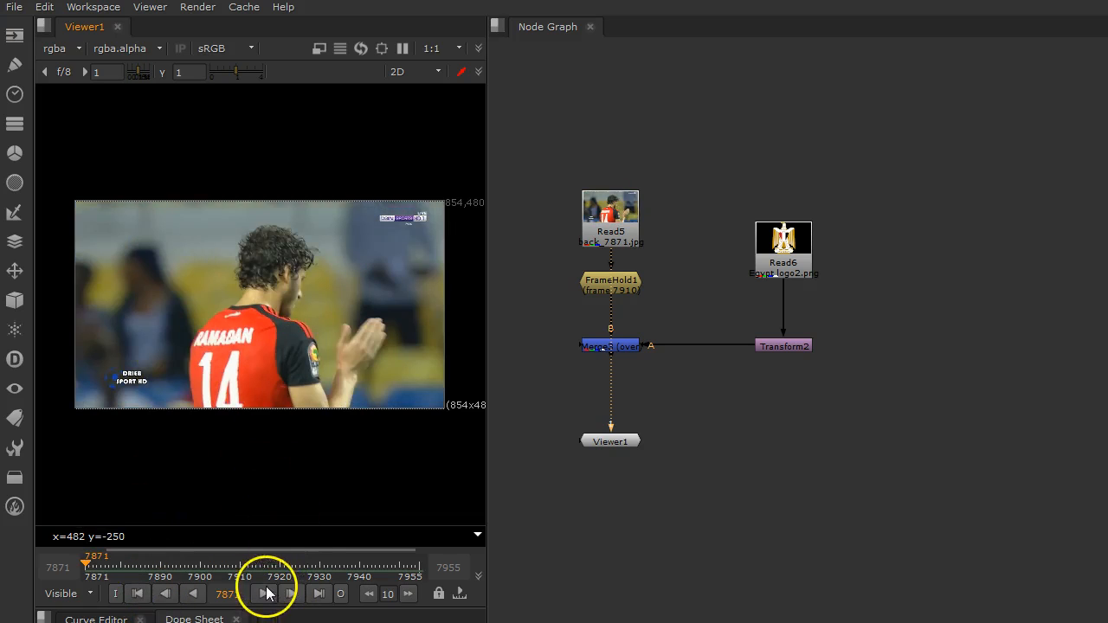
# Step: Move the playhead to frame 7910, matching the frame hold
pyautogui.click(264, 593)
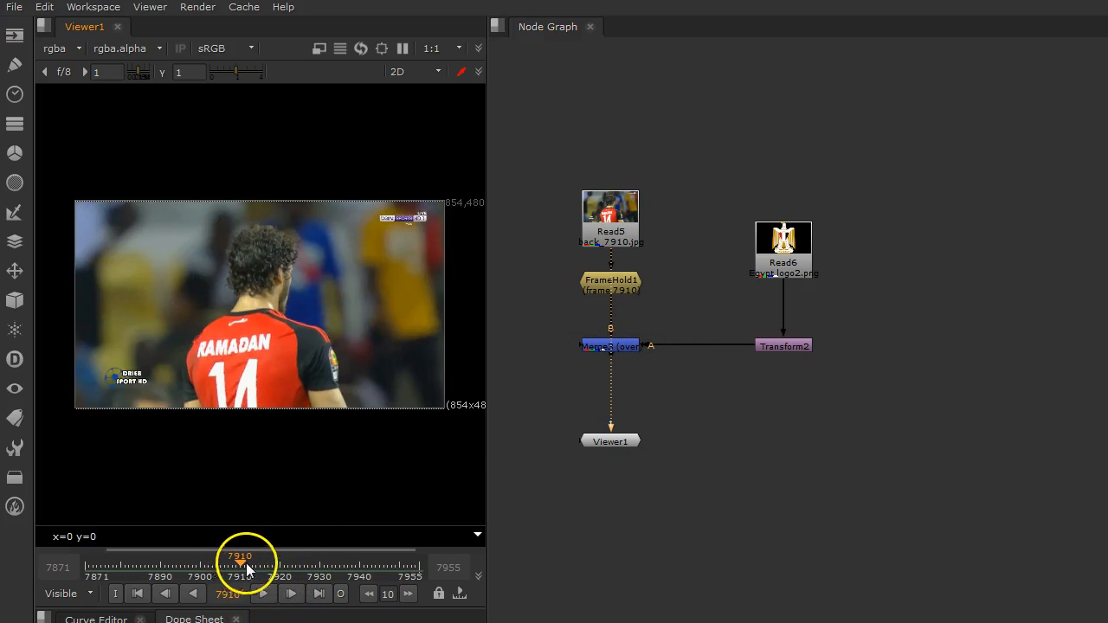
pyautogui.moveTo(241, 563); pyautogui.dragTo(285, 564)
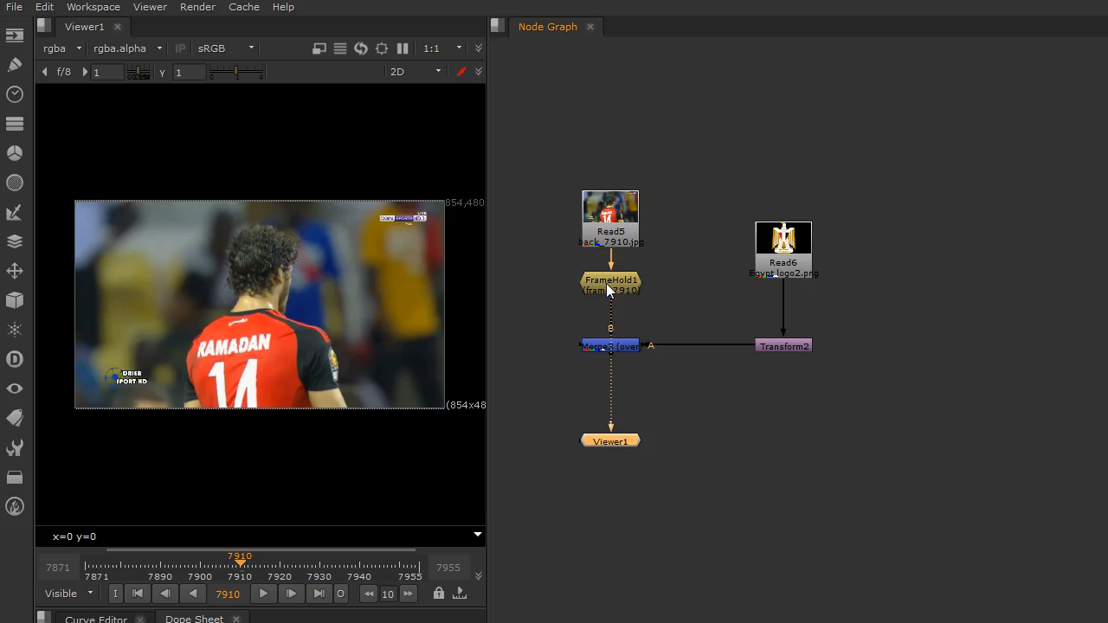
# Step: Confirm FrameHold1 holds frame 7910 and review Transform2's logo scale and position
pyautogui.doubleClick(610, 279)
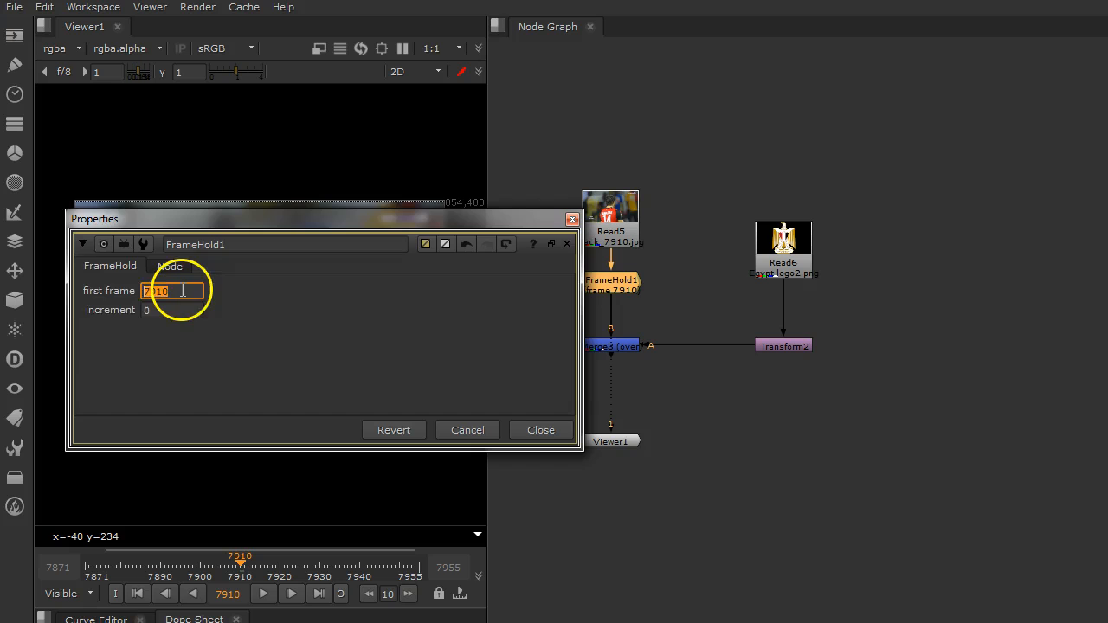
pyautogui.click(541, 429)
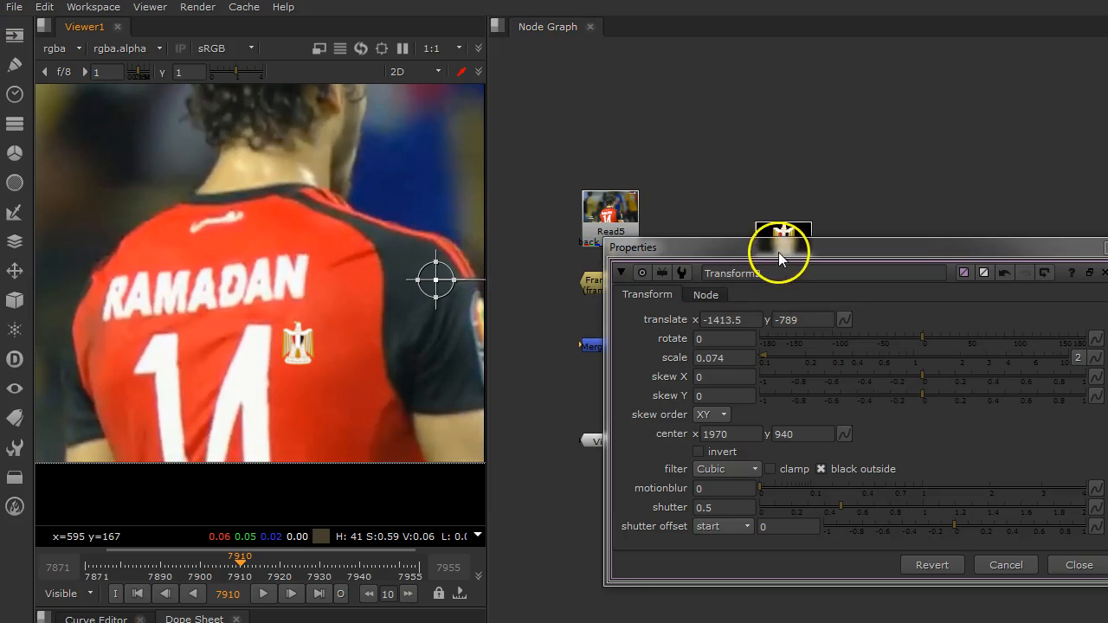
pyautogui.click(1079, 564)
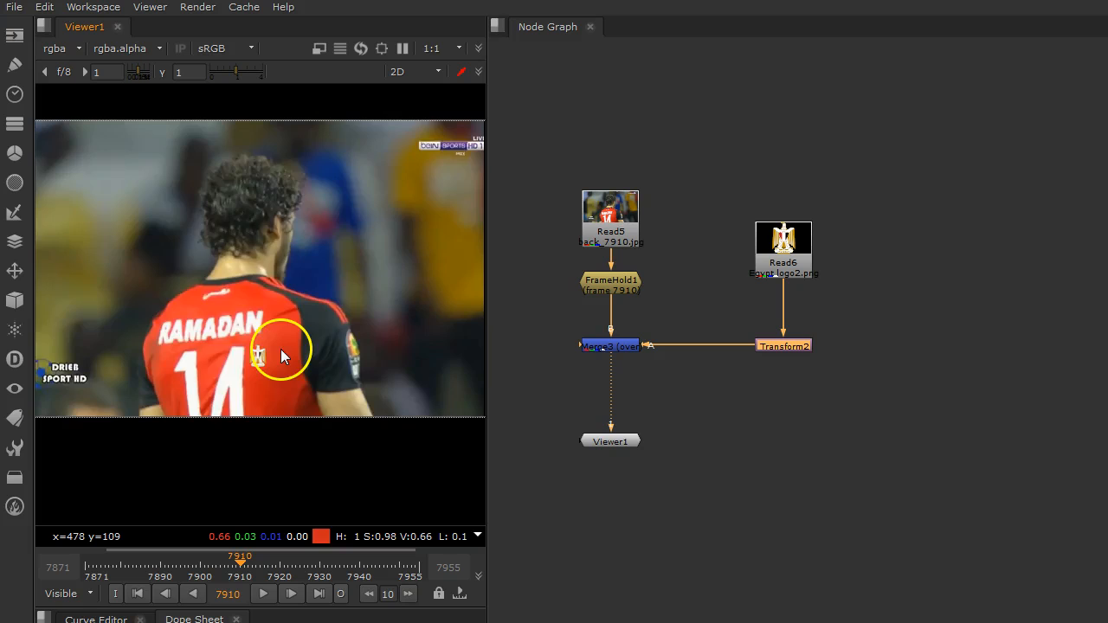
pyautogui.moveTo(239, 563); pyautogui.dragTo(249, 563)
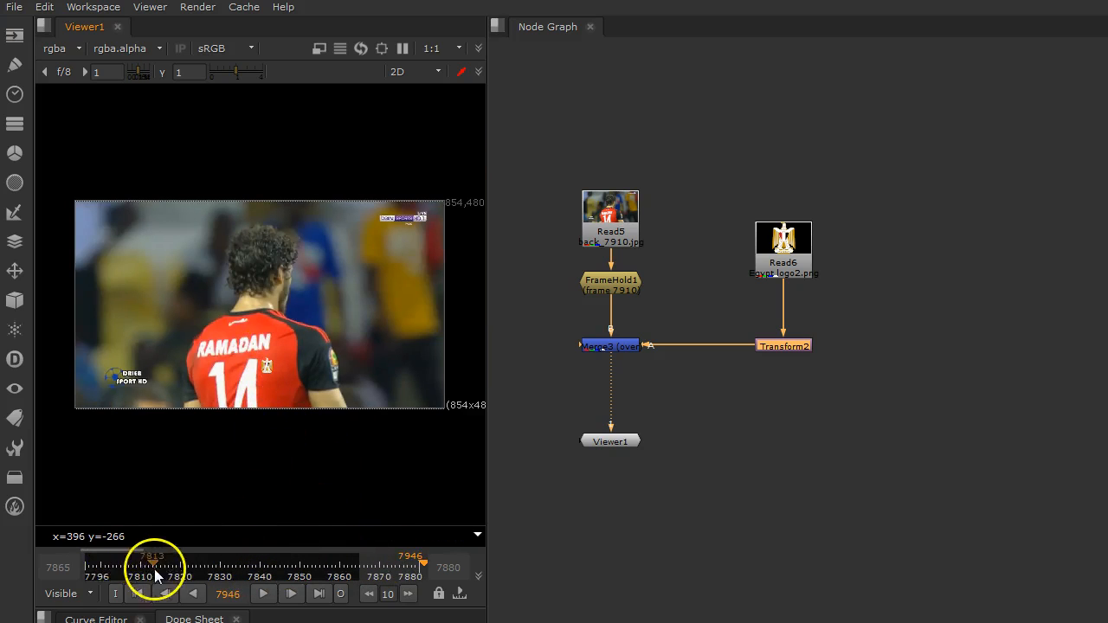
# Step: Scrub the timeline through the clip's frames
pyautogui.moveTo(155, 568); pyautogui.dragTo(357, 568)
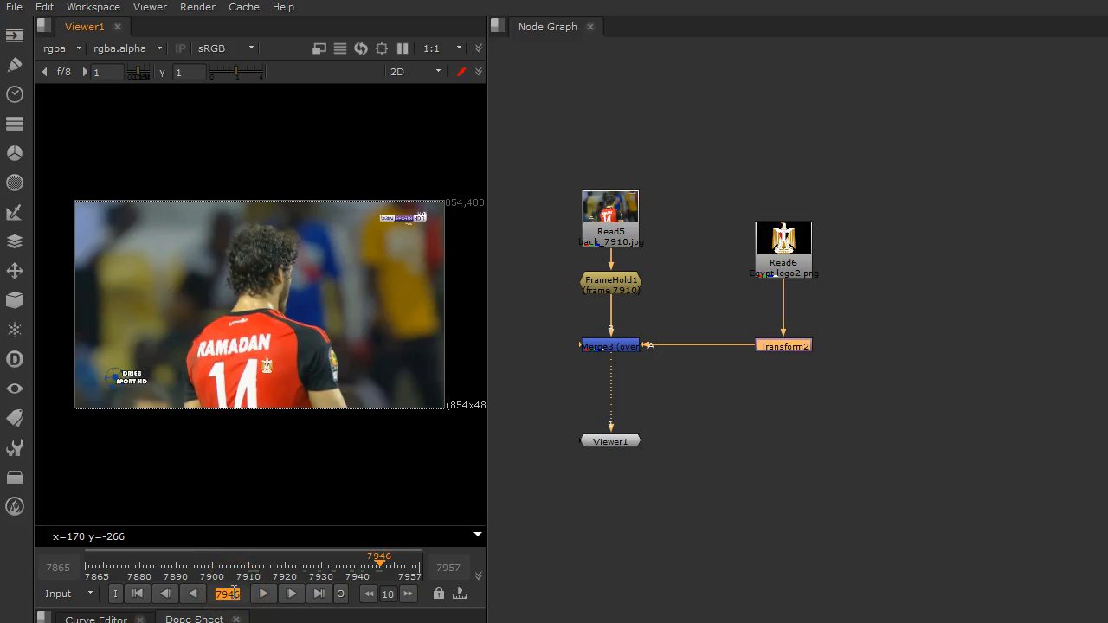
pyautogui.moveTo(229, 594)
pyautogui.write('7910')
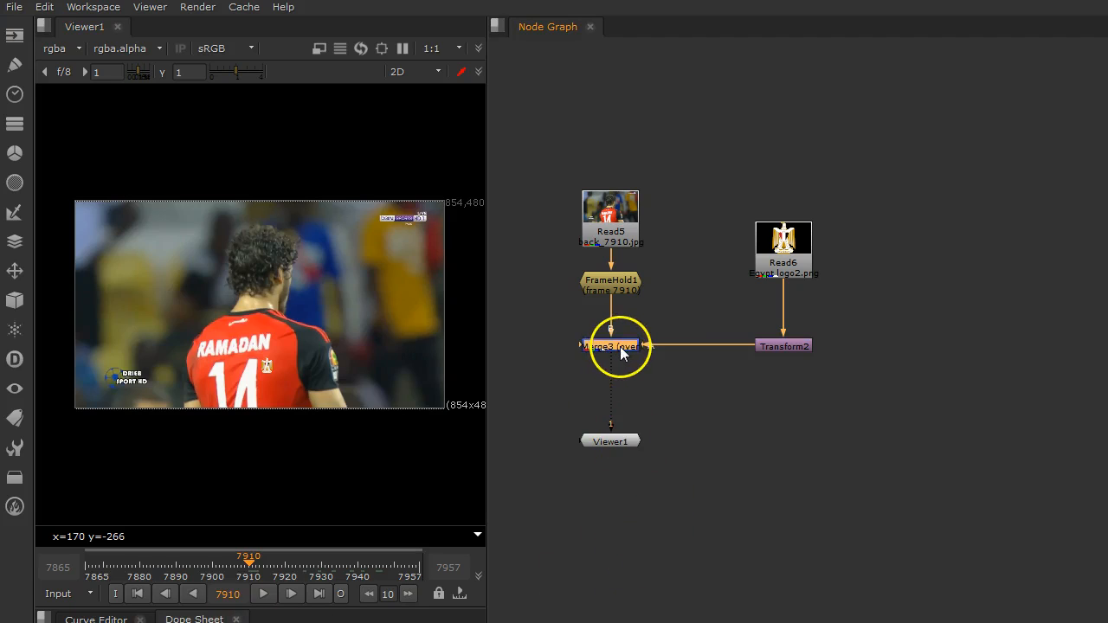
pyautogui.moveTo(671, 364)
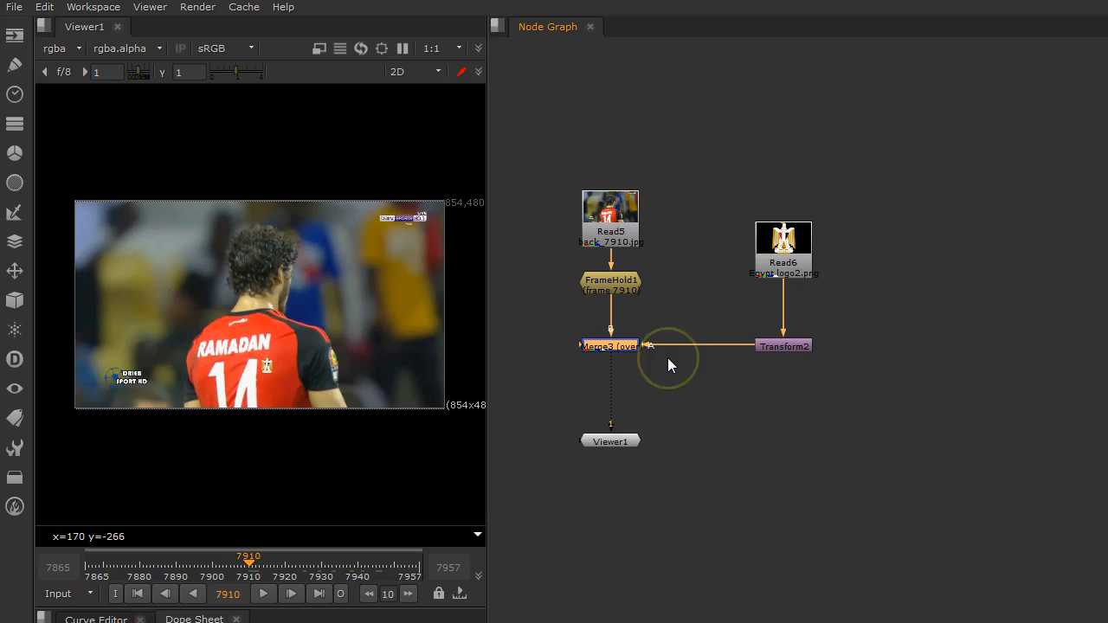
pyautogui.moveTo(441, 338)
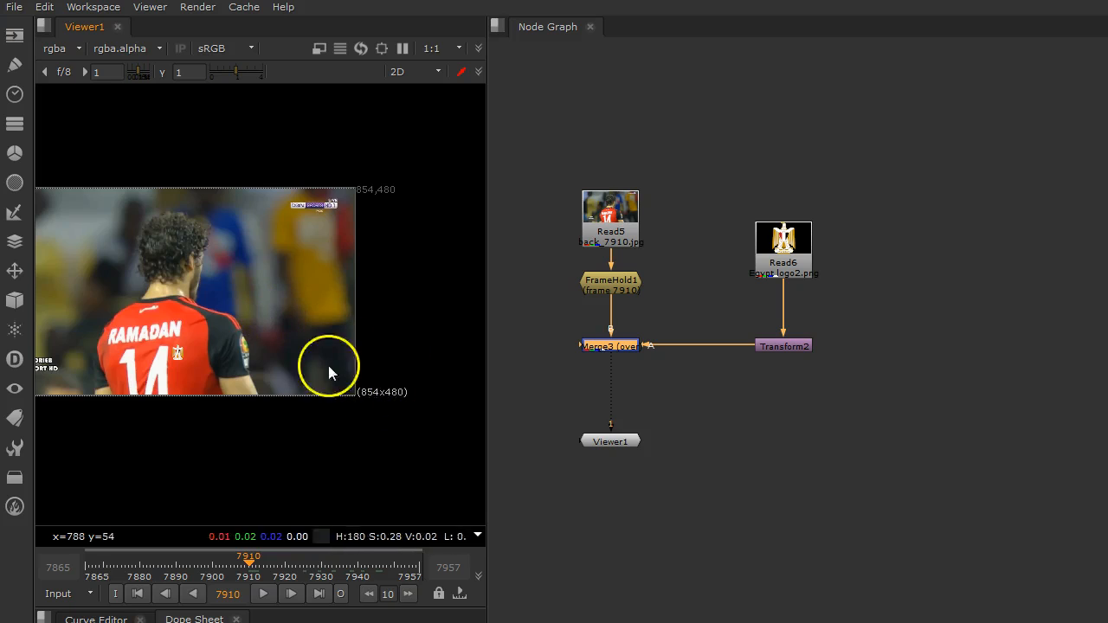
pyautogui.moveTo(699, 238)
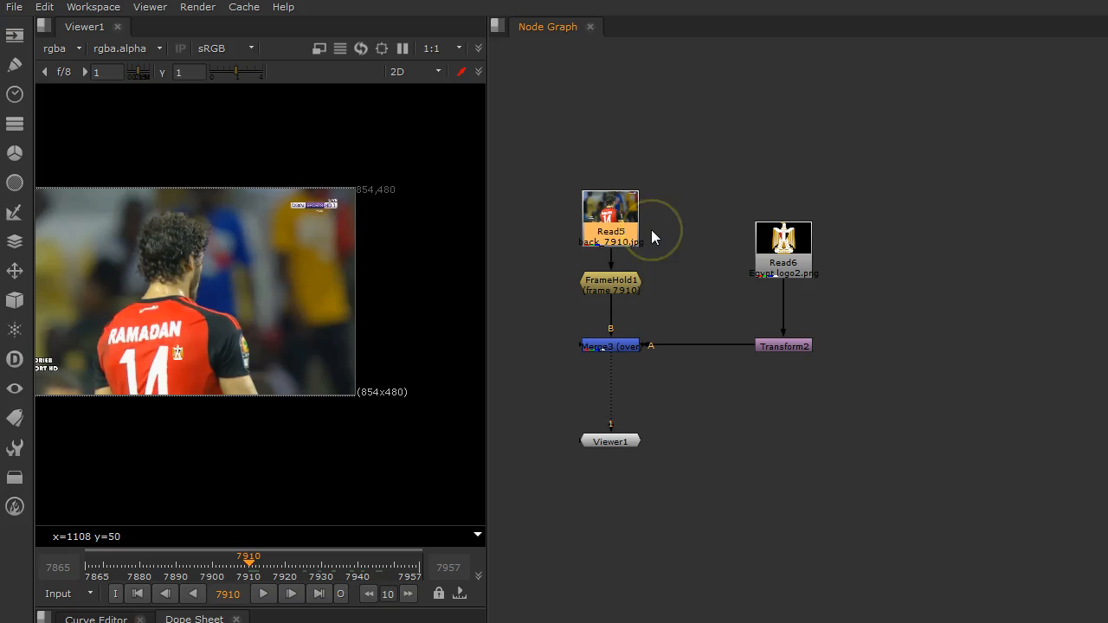
pyautogui.moveTo(610, 214); pyautogui.dragTo(542, 225)
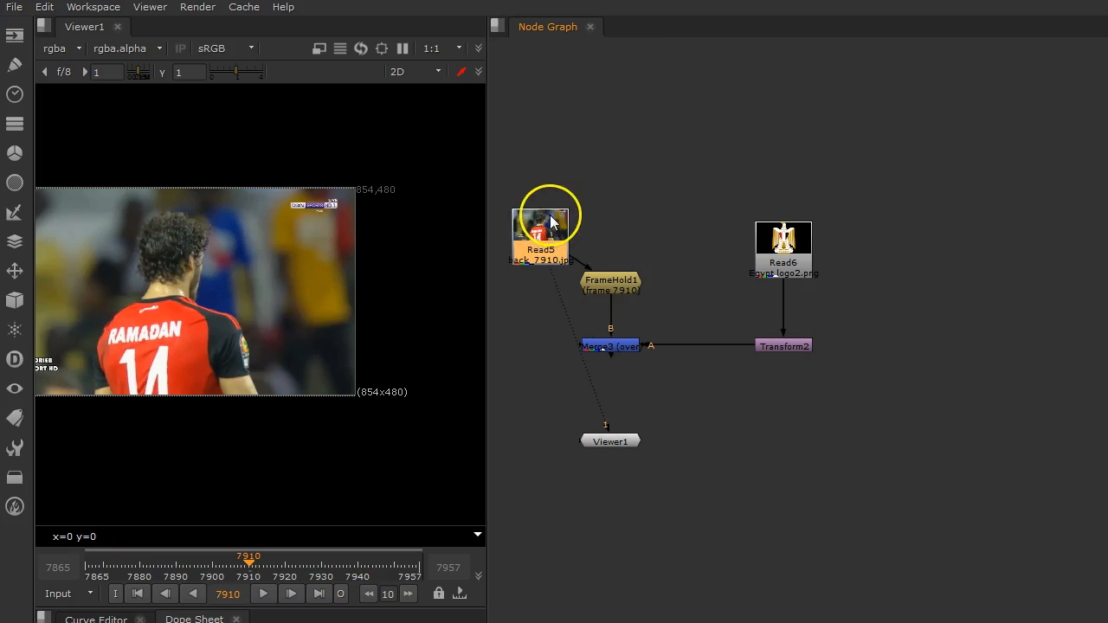
pyautogui.moveTo(717, 264)
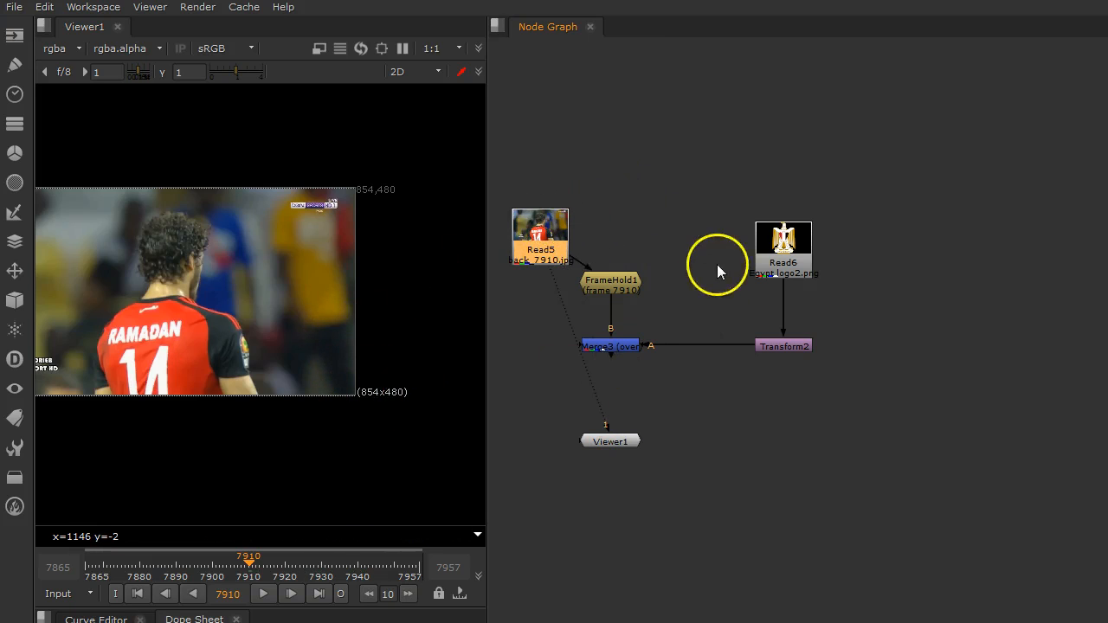
pyautogui.click(783, 243)
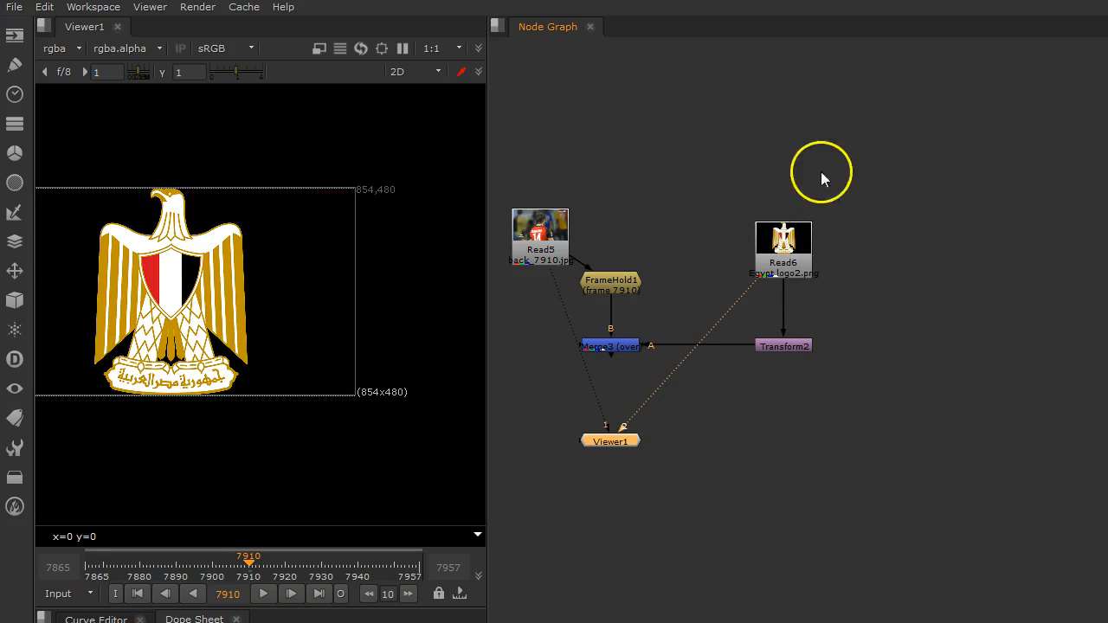
pyautogui.moveTo(740, 299)
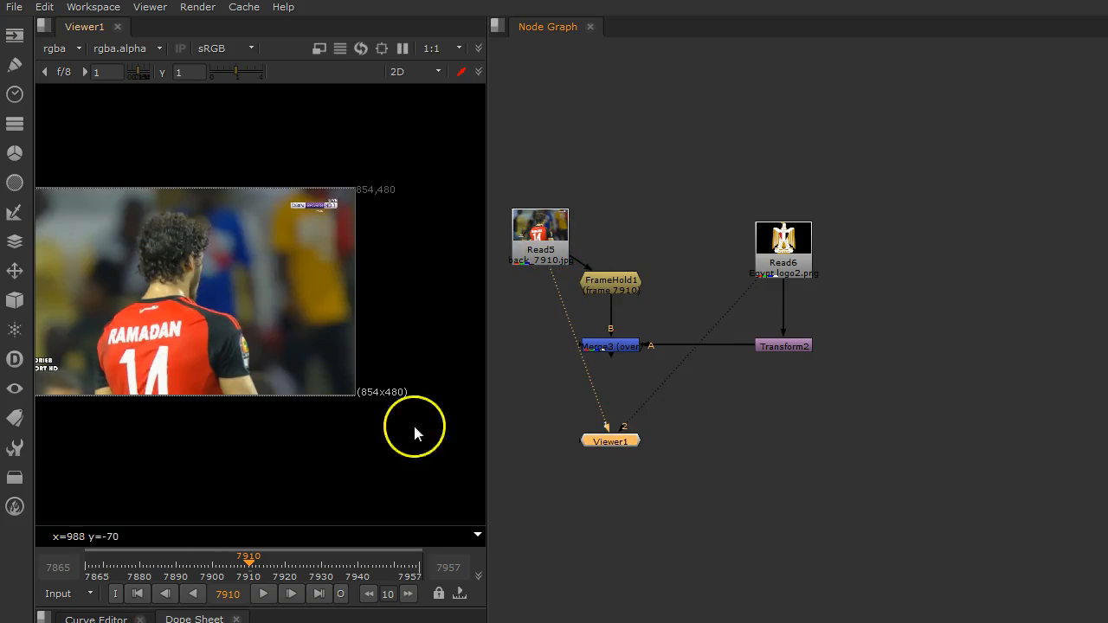
pyautogui.moveTo(844, 290)
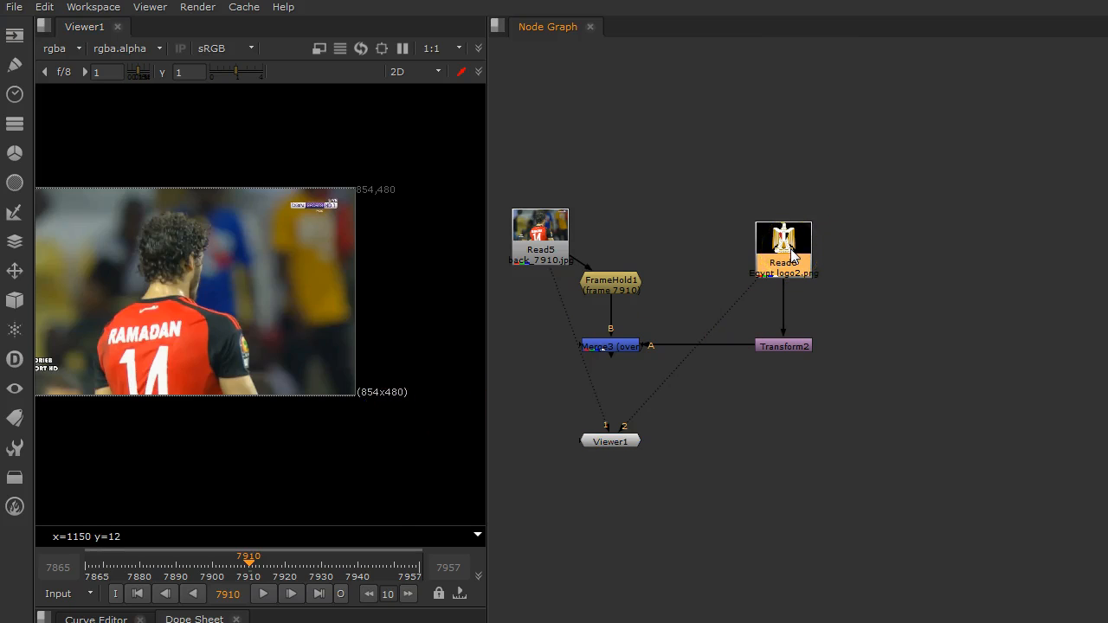
pyautogui.click(610, 287)
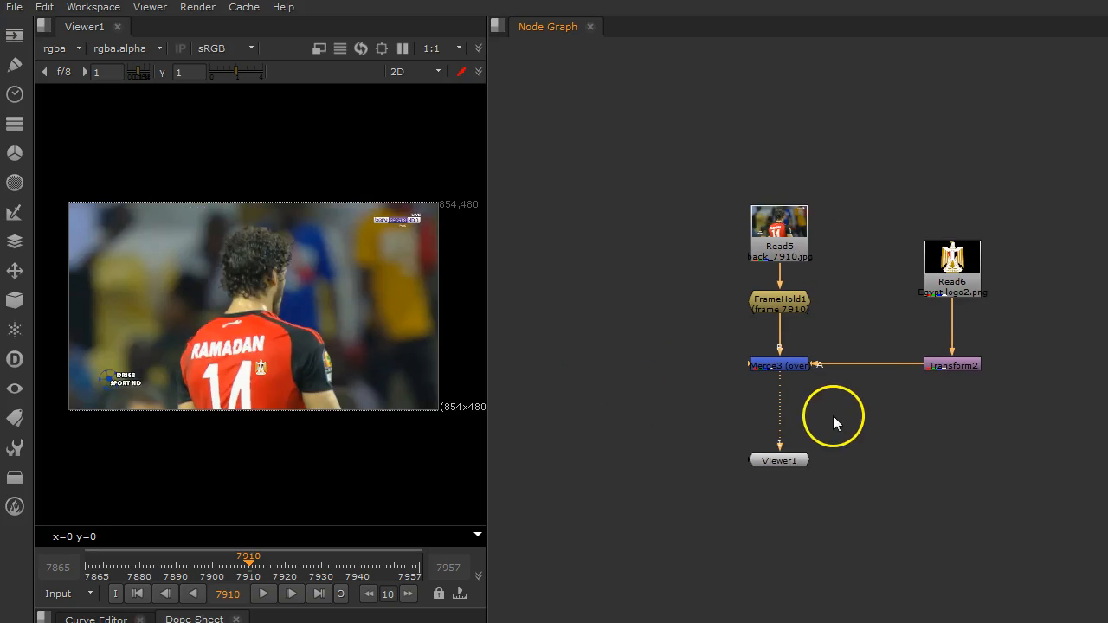
pyautogui.moveTo(734, 256)
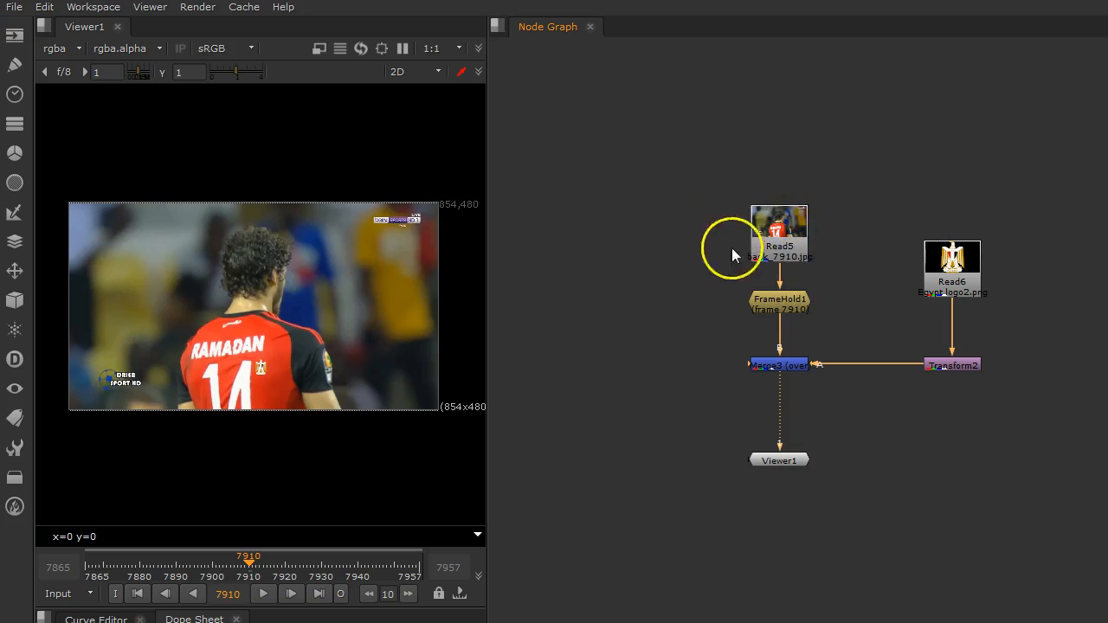
pyautogui.moveTo(788, 190)
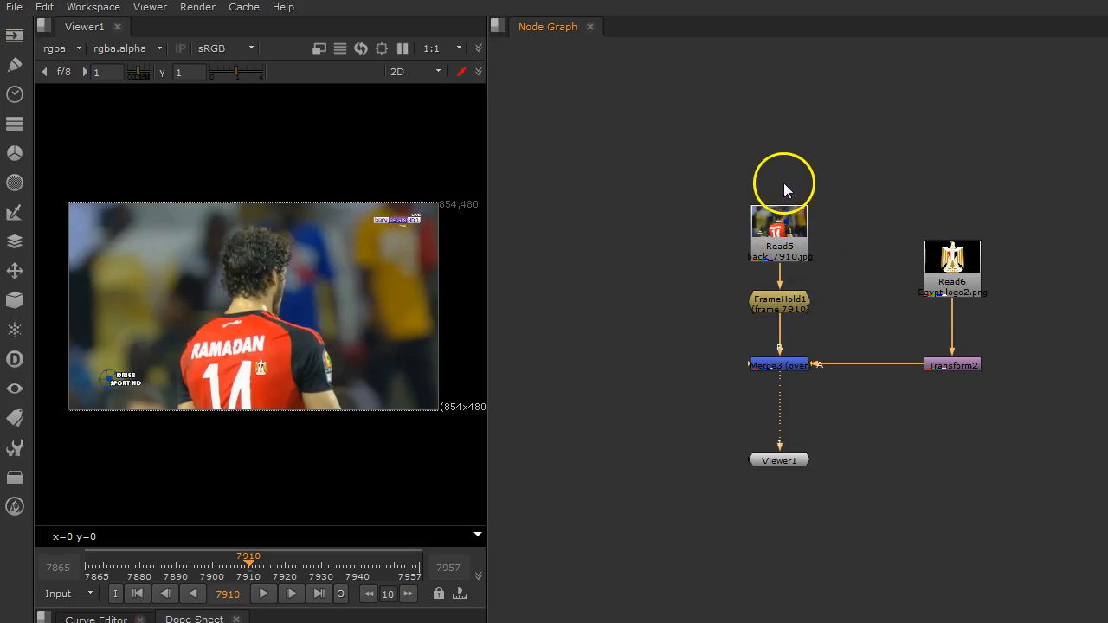
pyautogui.moveTo(259, 316)
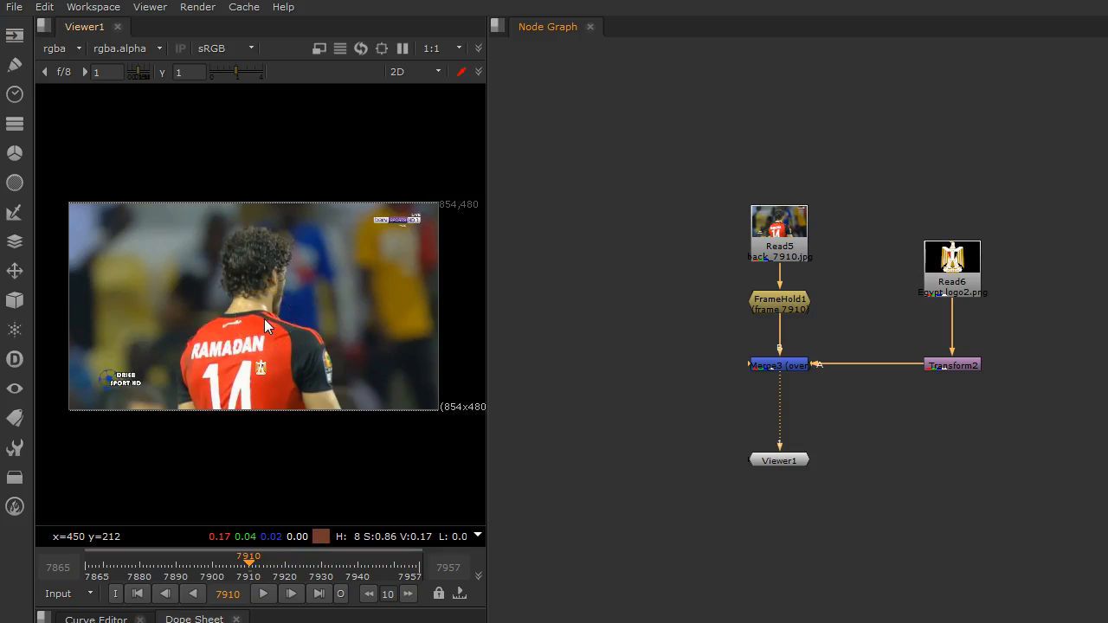
pyautogui.moveTo(39, 108)
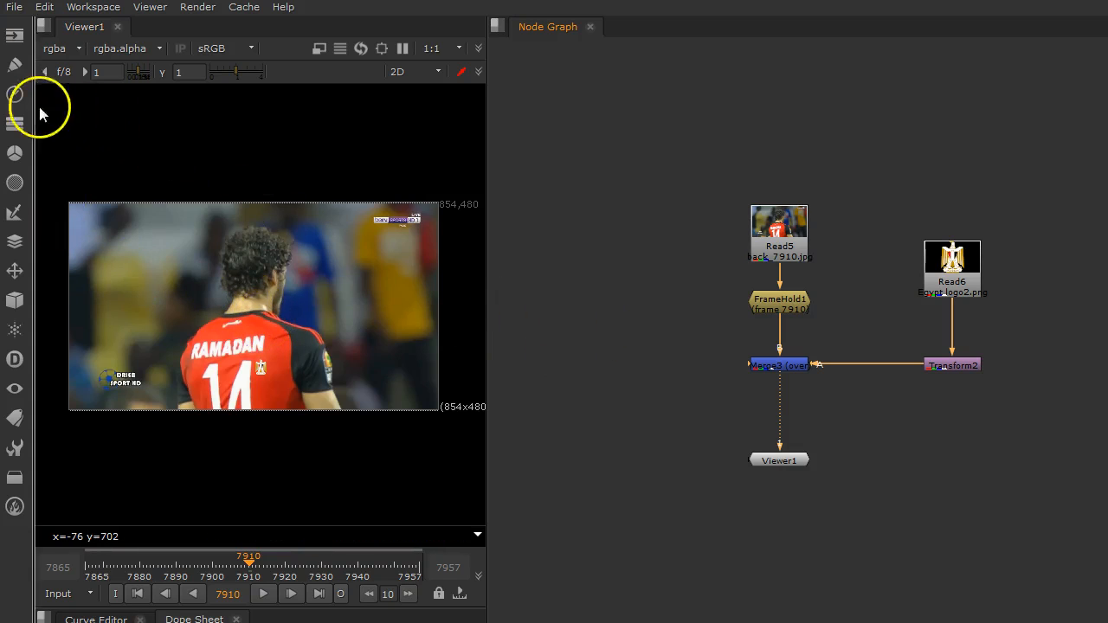
# Step: Add a SmartVector node from the Time menu and browse for its output file
pyautogui.click(15, 94)
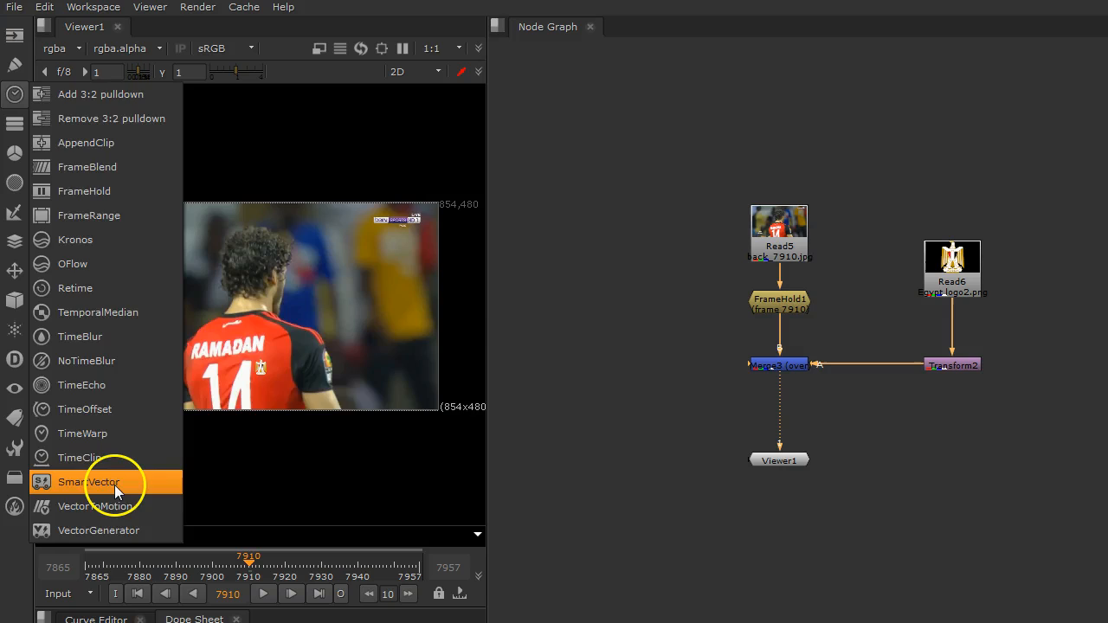
pyautogui.click(87, 483)
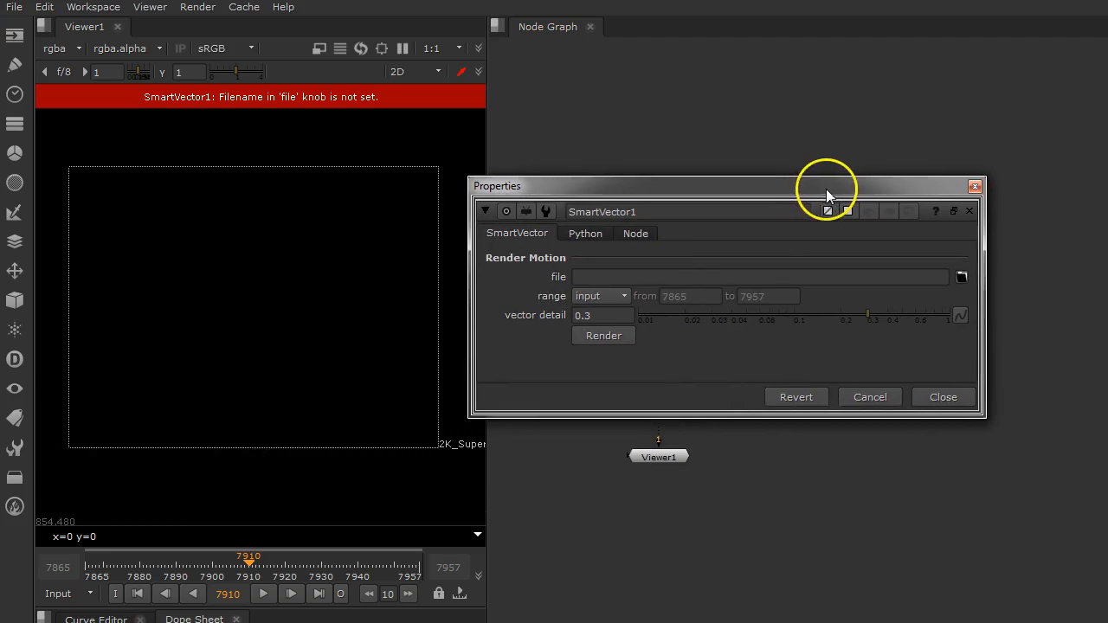
pyautogui.moveTo(331, 107)
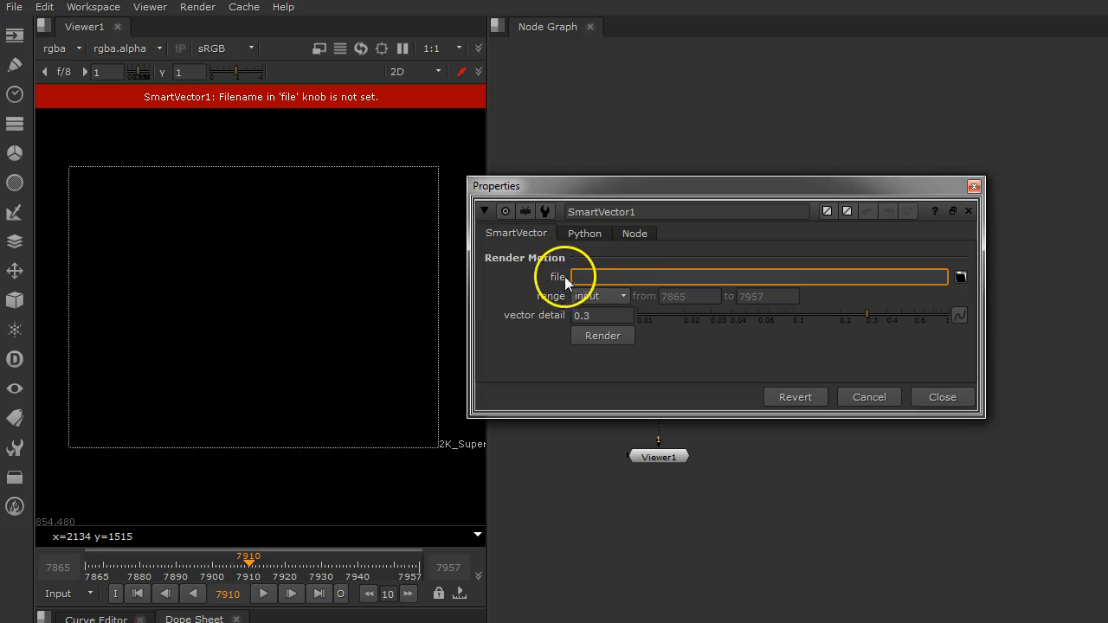
pyautogui.moveTo(961, 278)
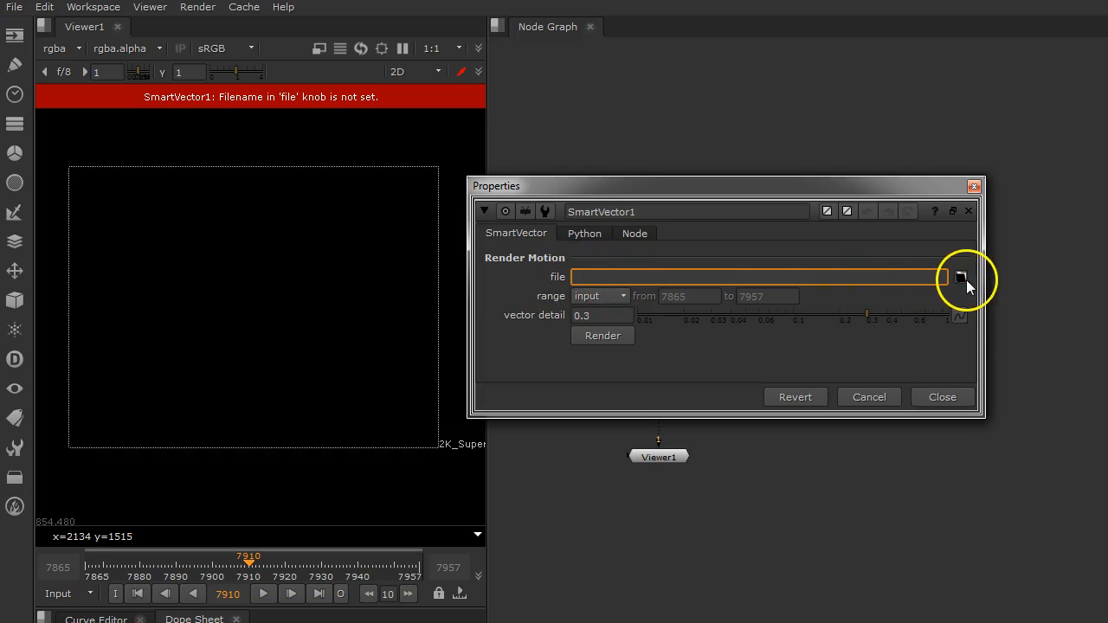
pyautogui.click(961, 277)
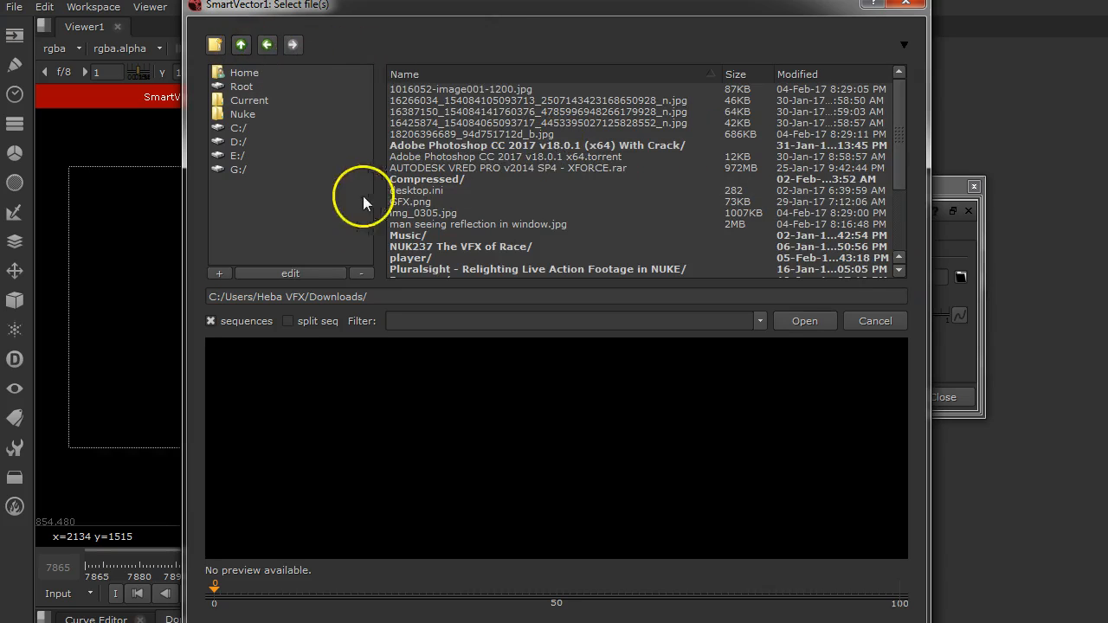
# Step: Create a new folder named Play for the vector files
pyautogui.click(219, 273)
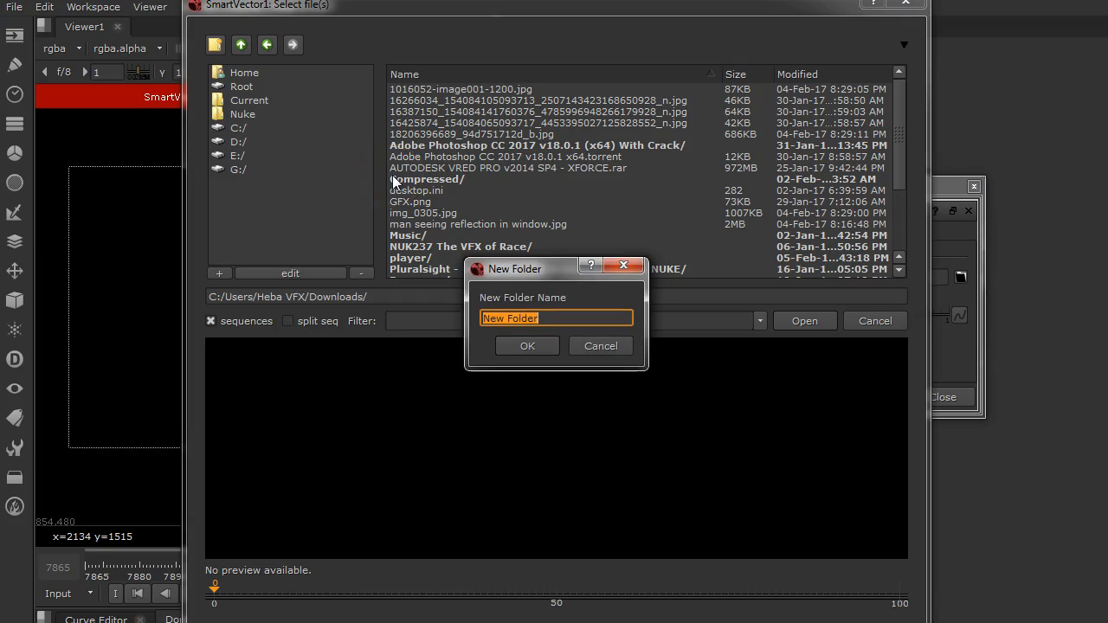
pyautogui.write('Ramadan')
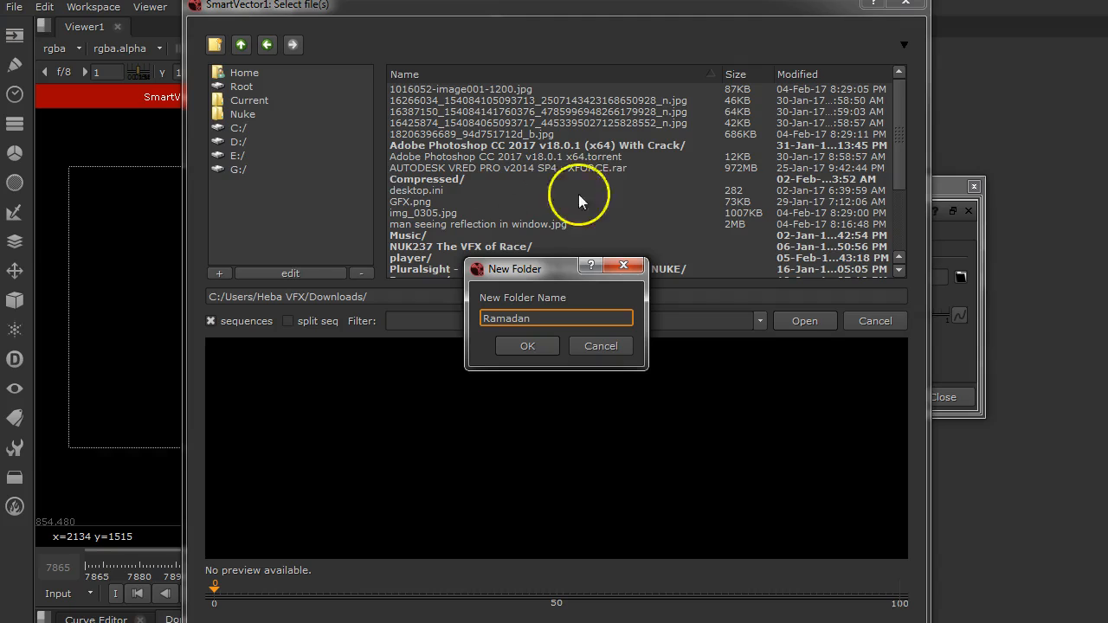
pyautogui.click(528, 346)
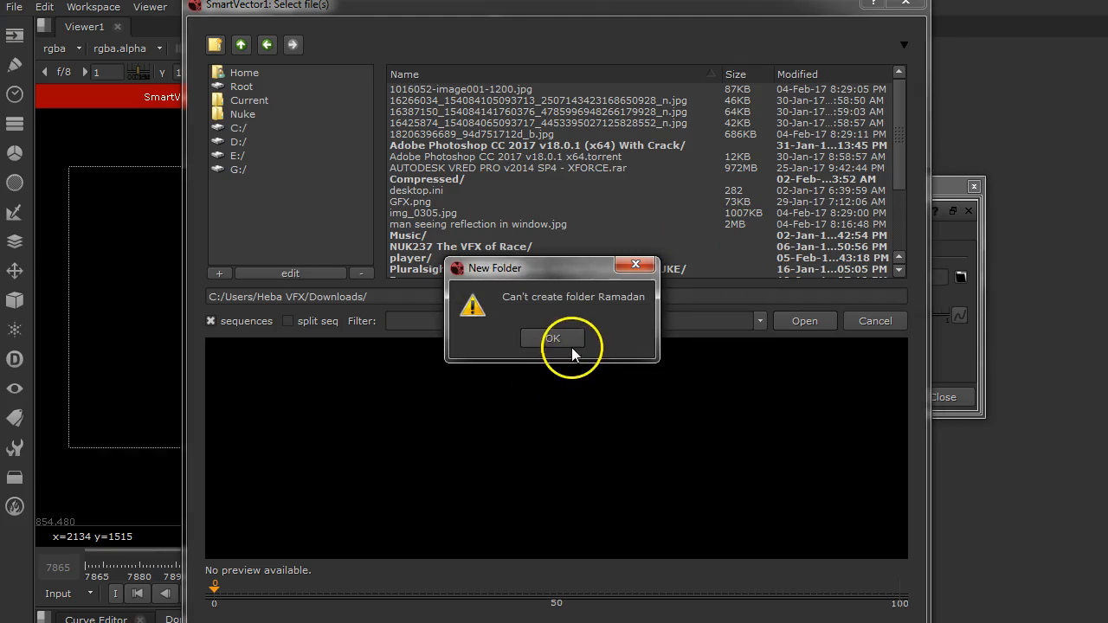
pyautogui.click(552, 338)
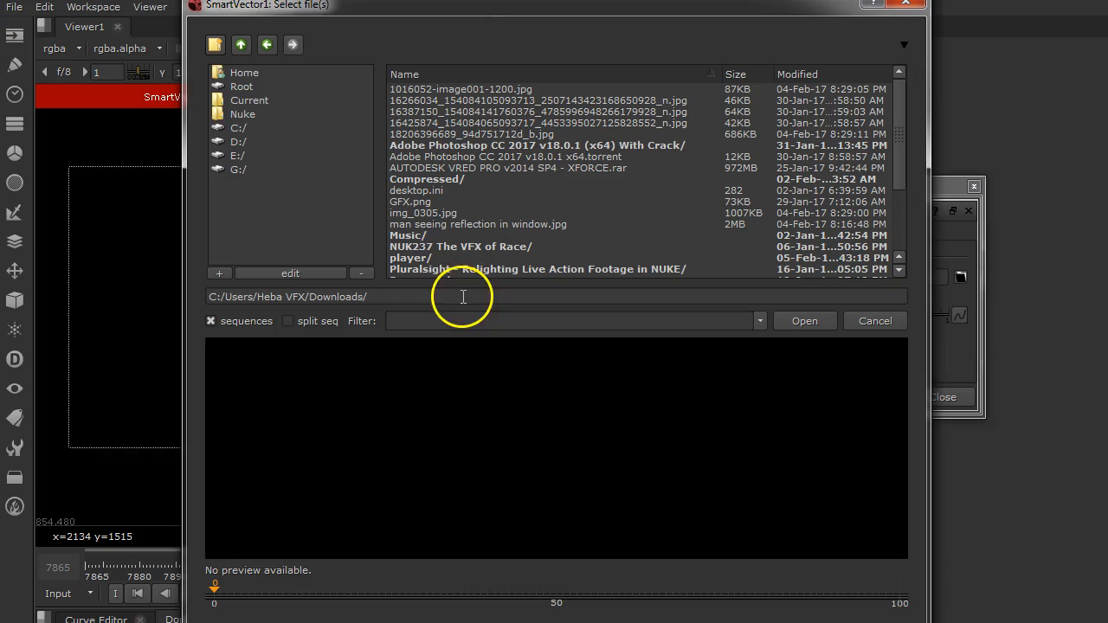
pyautogui.click(214, 44)
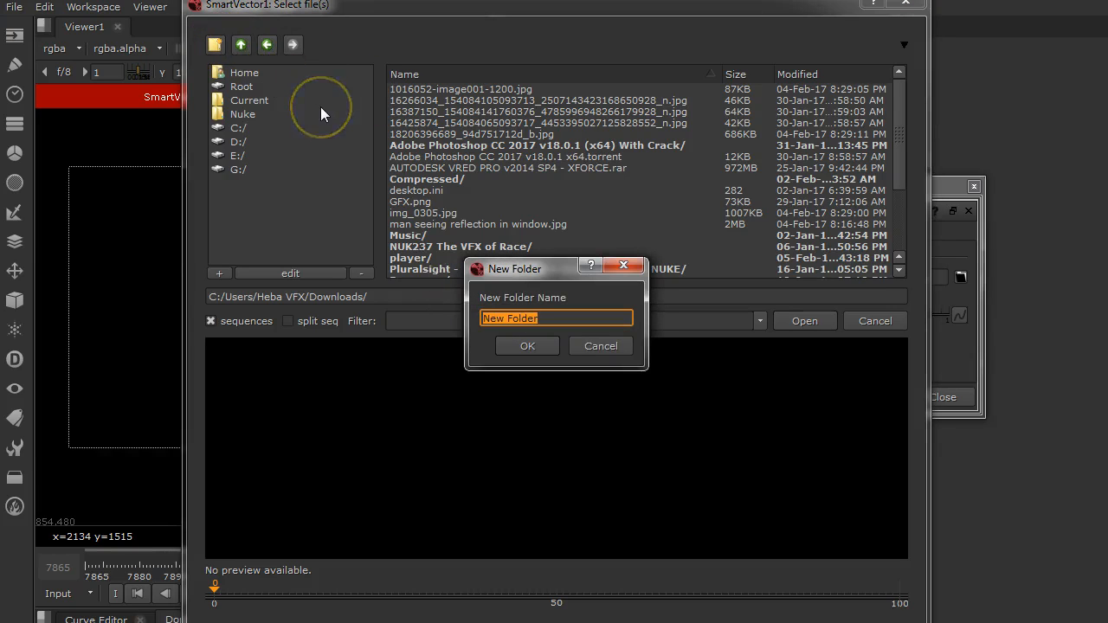
pyautogui.write('Ra')
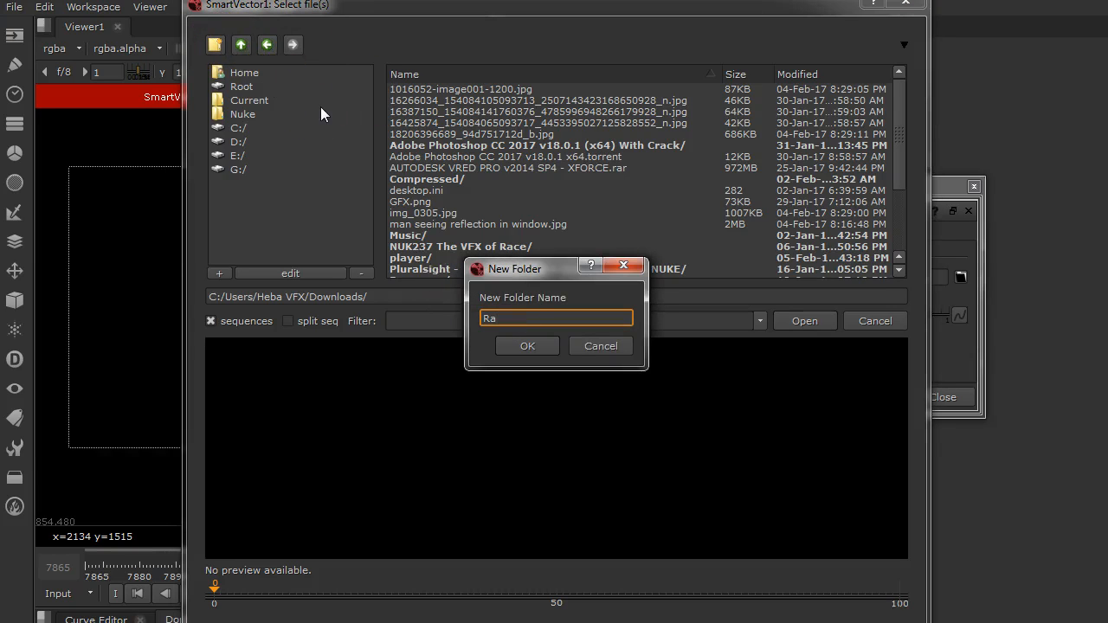
pyautogui.press('ctrl+a')
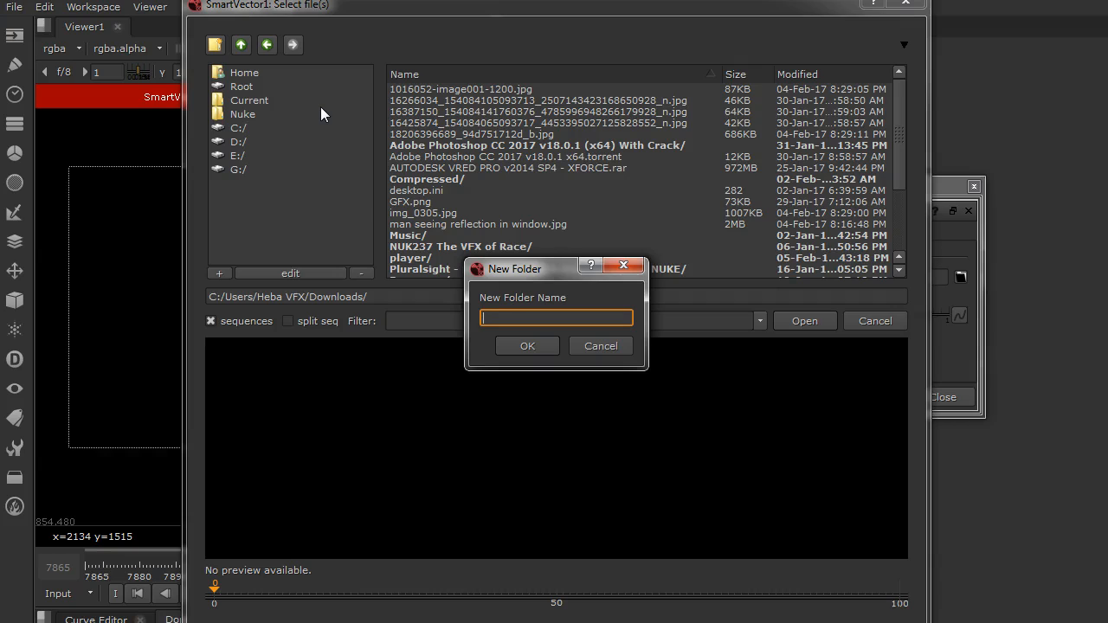
pyautogui.write('Play')
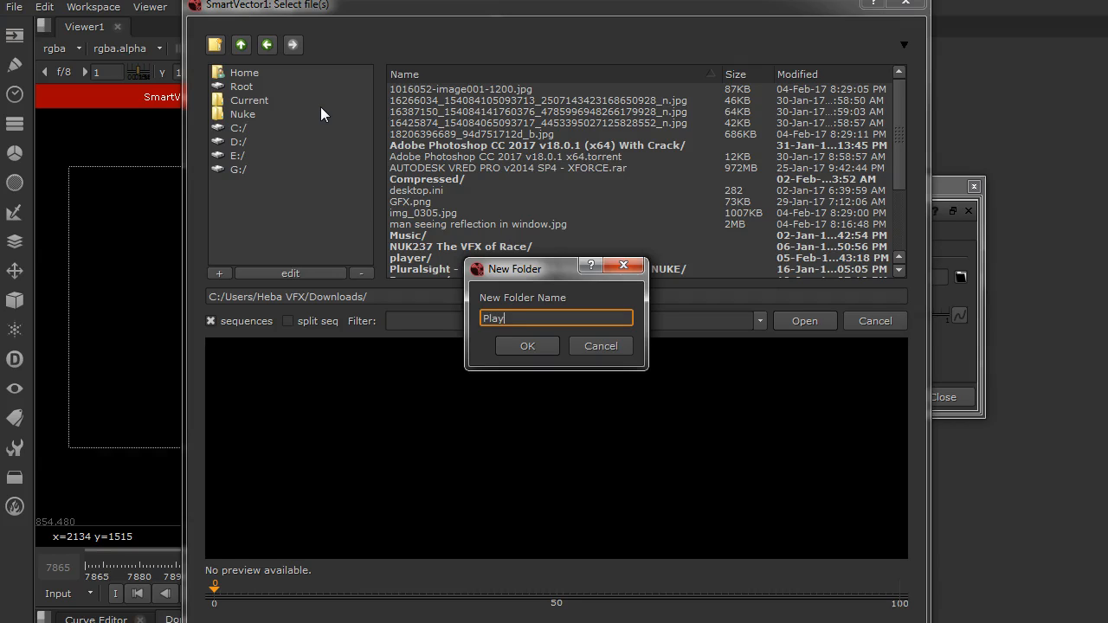
pyautogui.click(527, 345)
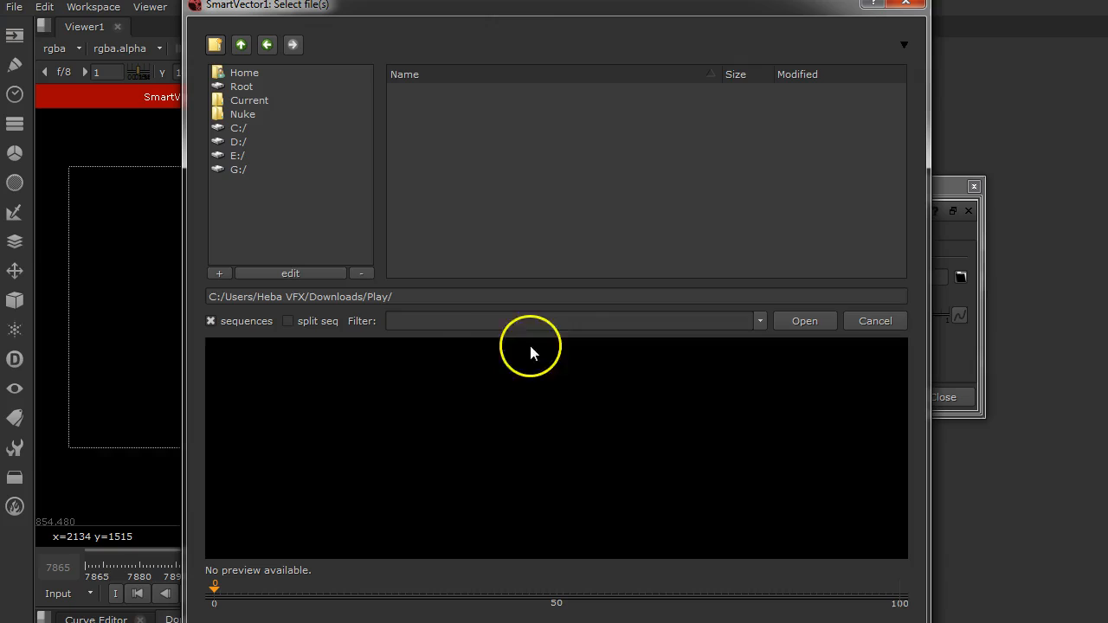
# Step: Set the SmartVector output path to Ramadan.####.exr inside Play
pyautogui.click(554, 296)
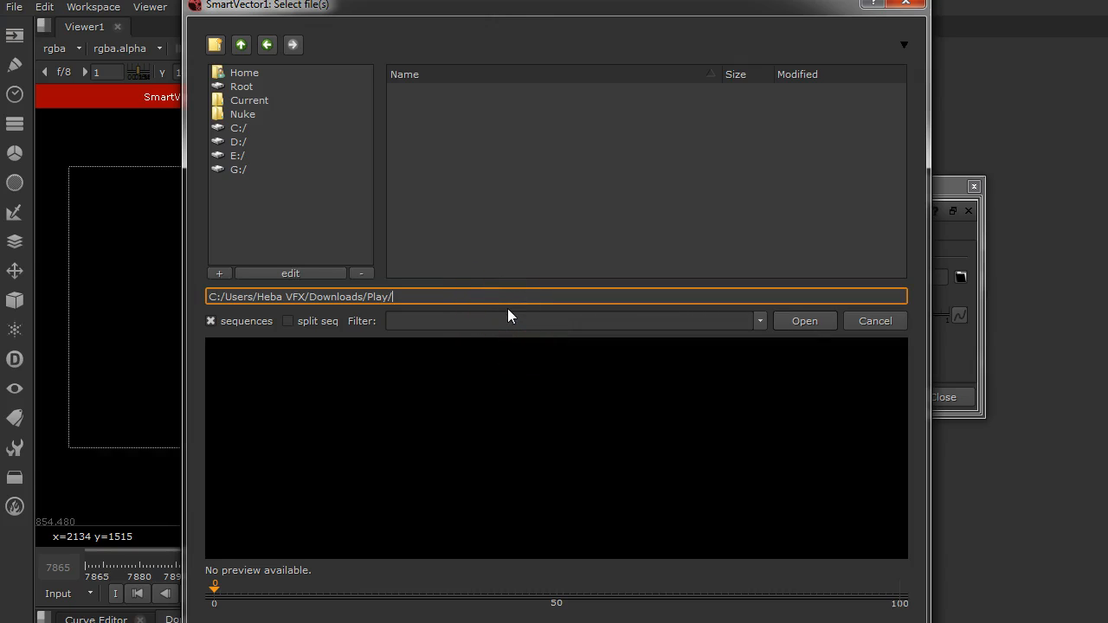
pyautogui.write('Rama')
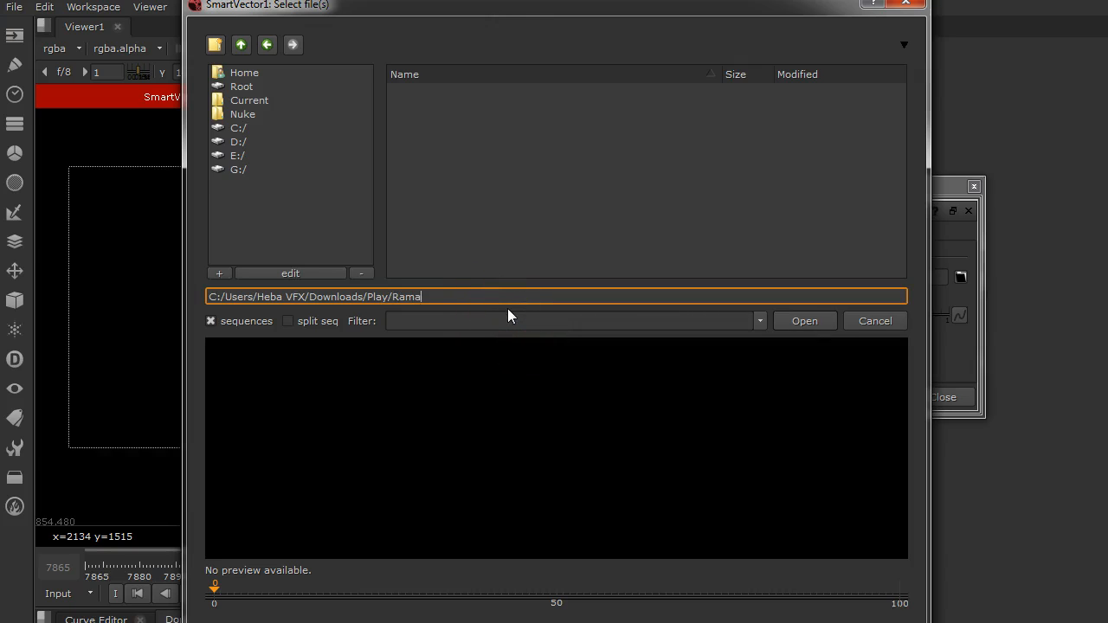
pyautogui.write('dan')
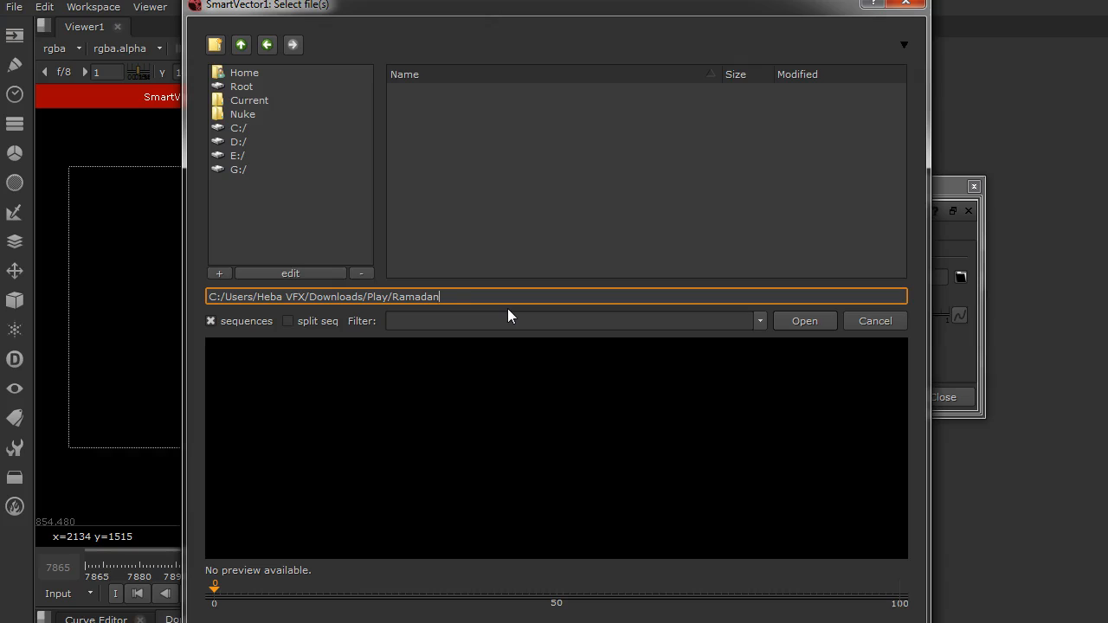
pyautogui.write('.##')
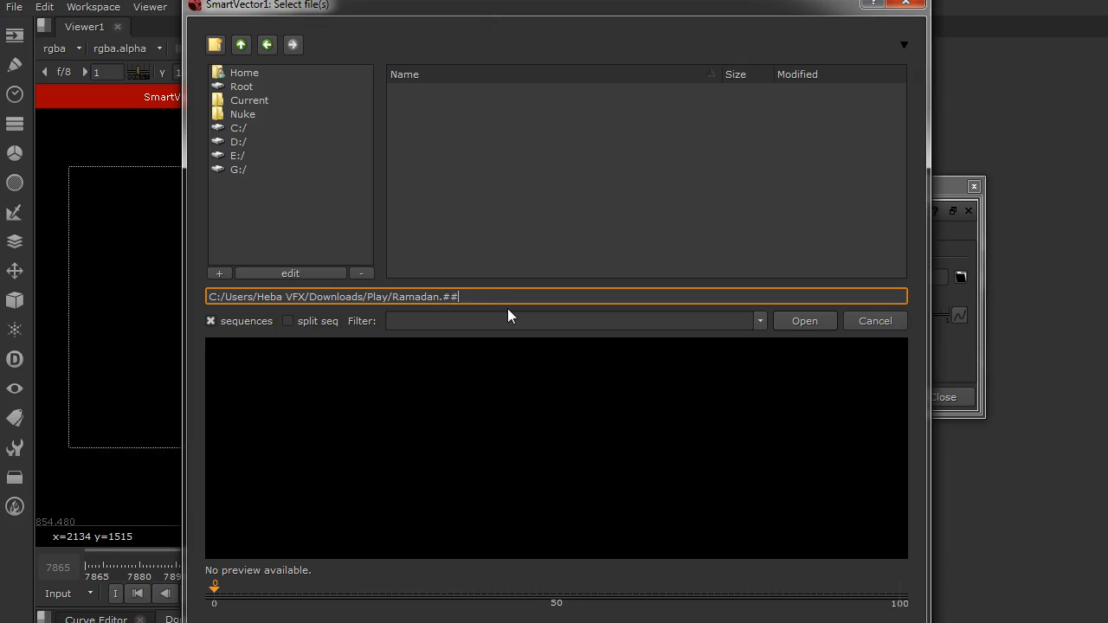
pyautogui.write('##')
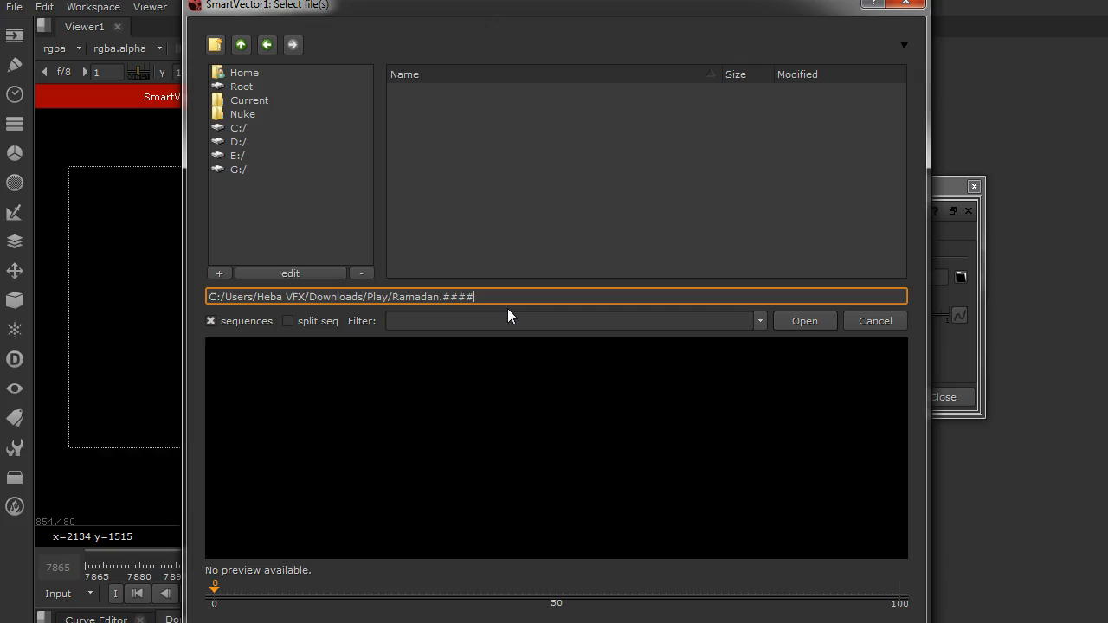
pyautogui.write('.exr')
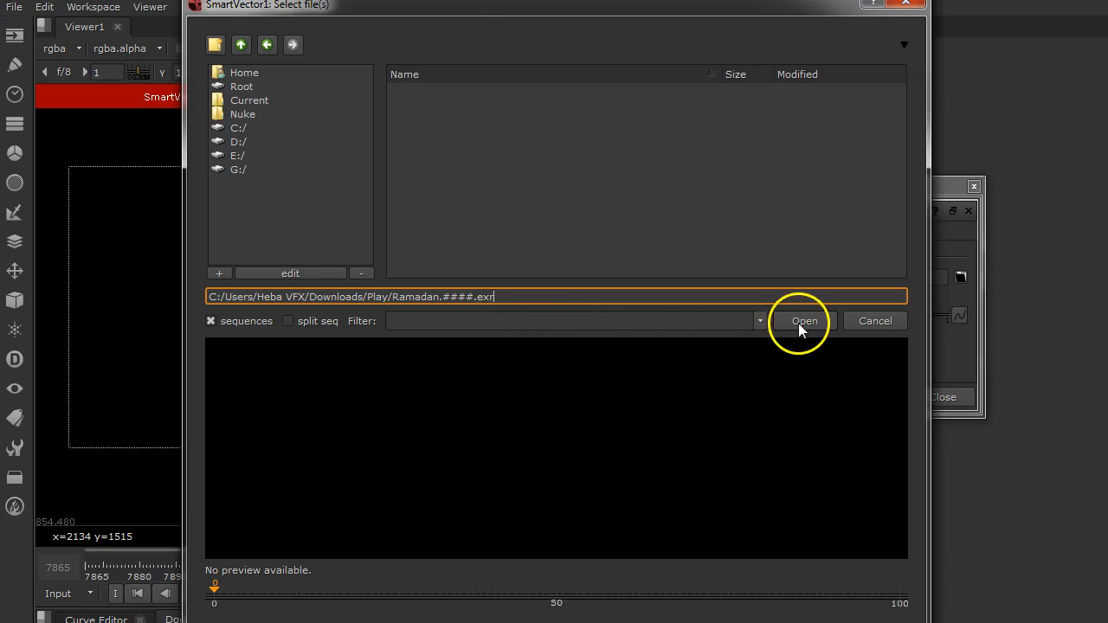
pyautogui.moveTo(522, 321)
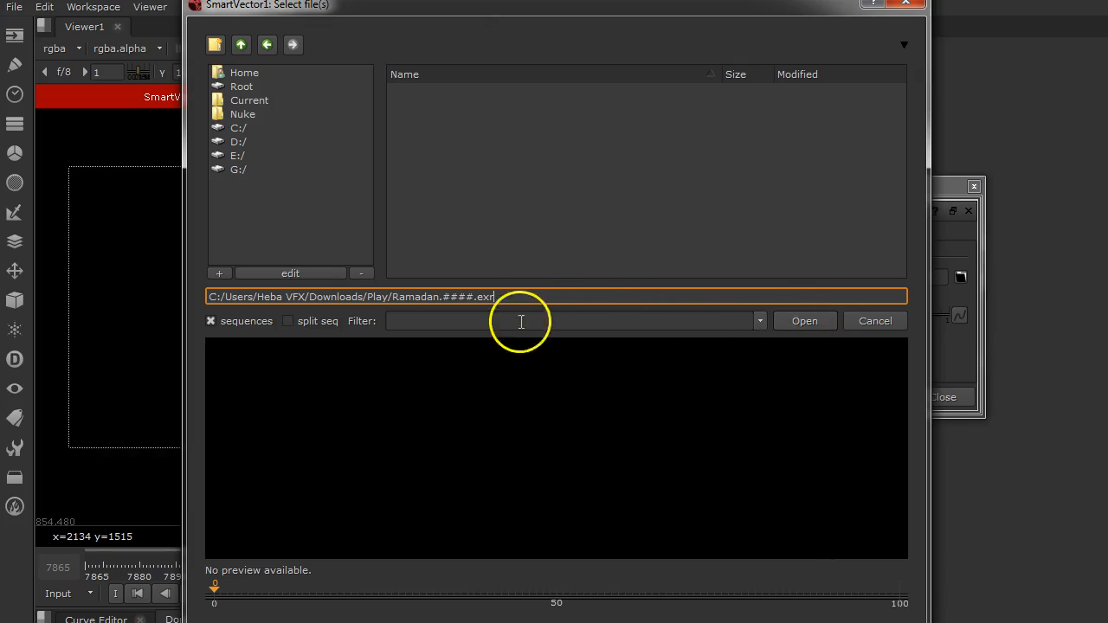
pyautogui.click(805, 321)
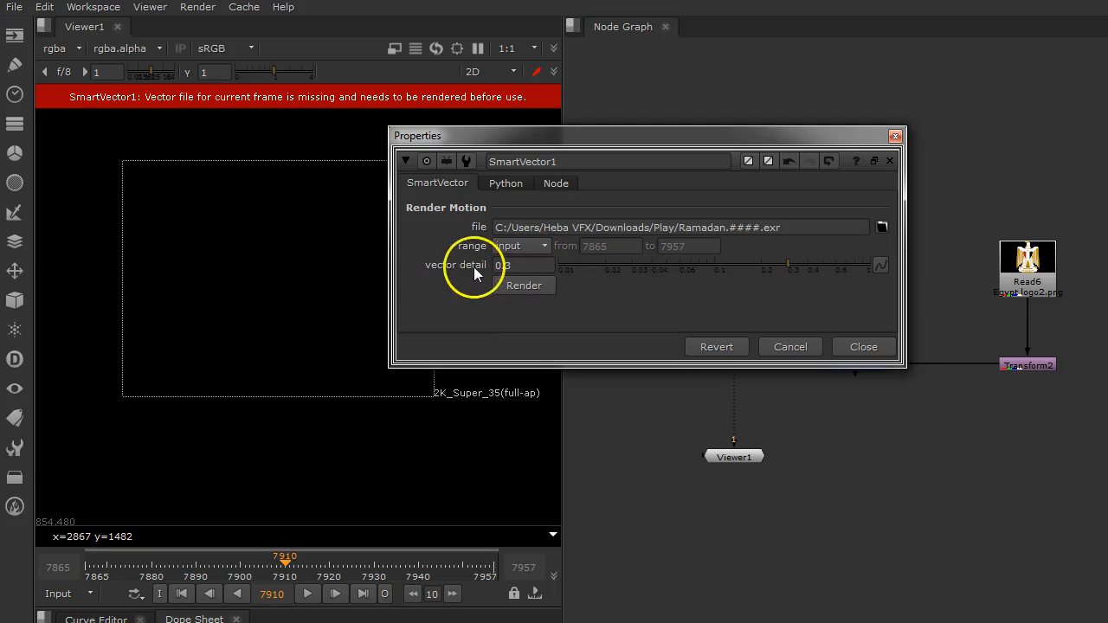
# Step: Render SmartVector1's vectors with vector detail 0.3, then close its settings
pyautogui.click(524, 265)
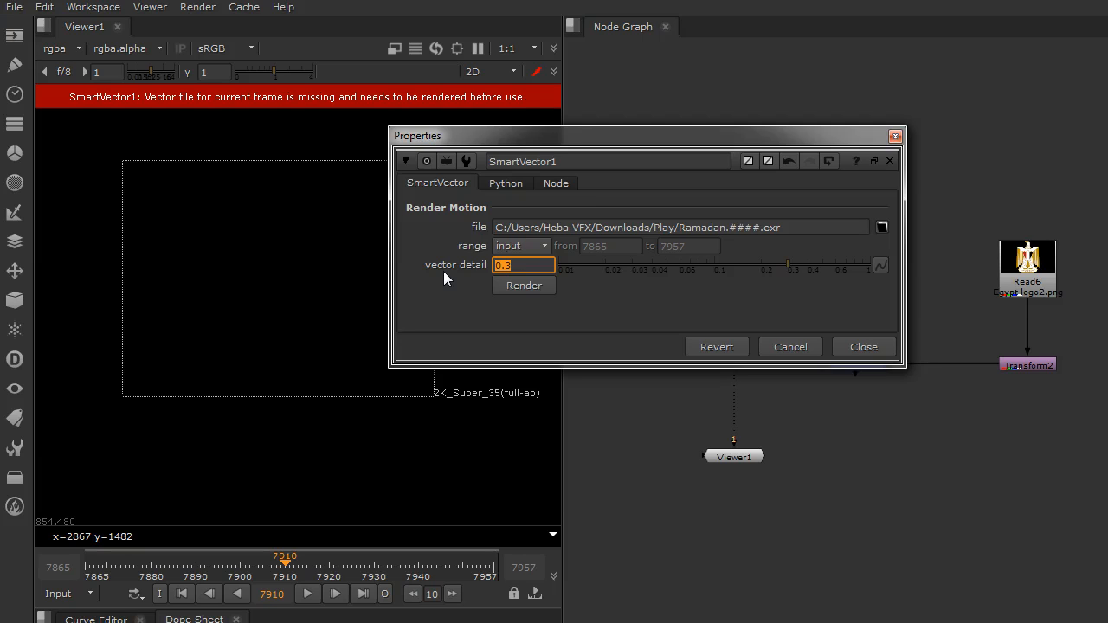
pyautogui.moveTo(456, 271)
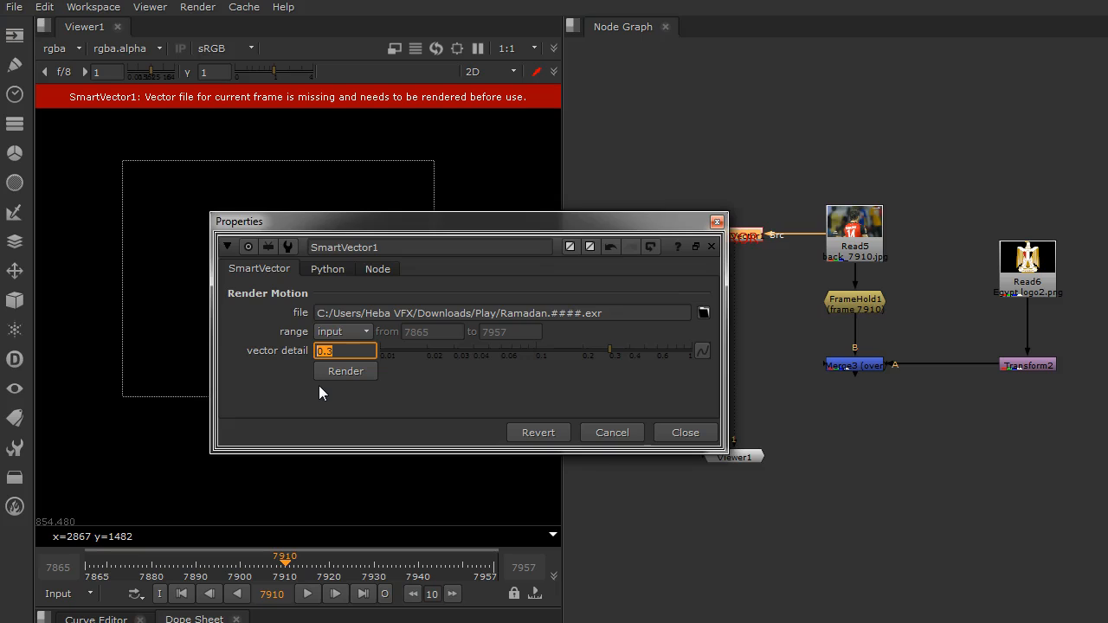
pyautogui.click(345, 371)
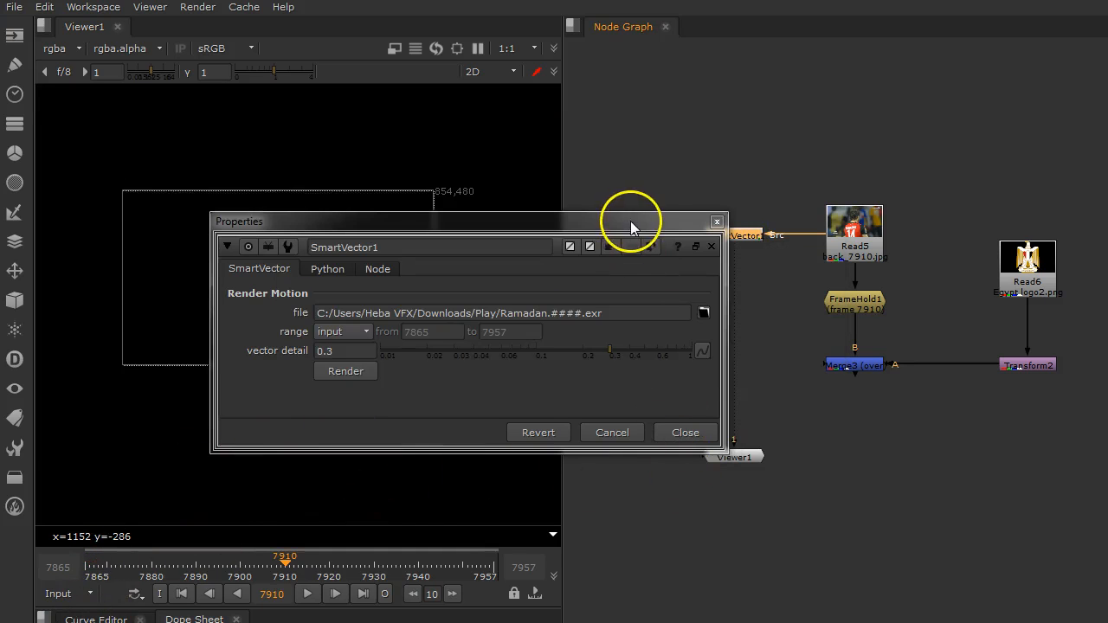
pyautogui.moveTo(630, 221); pyautogui.dragTo(582, 179)
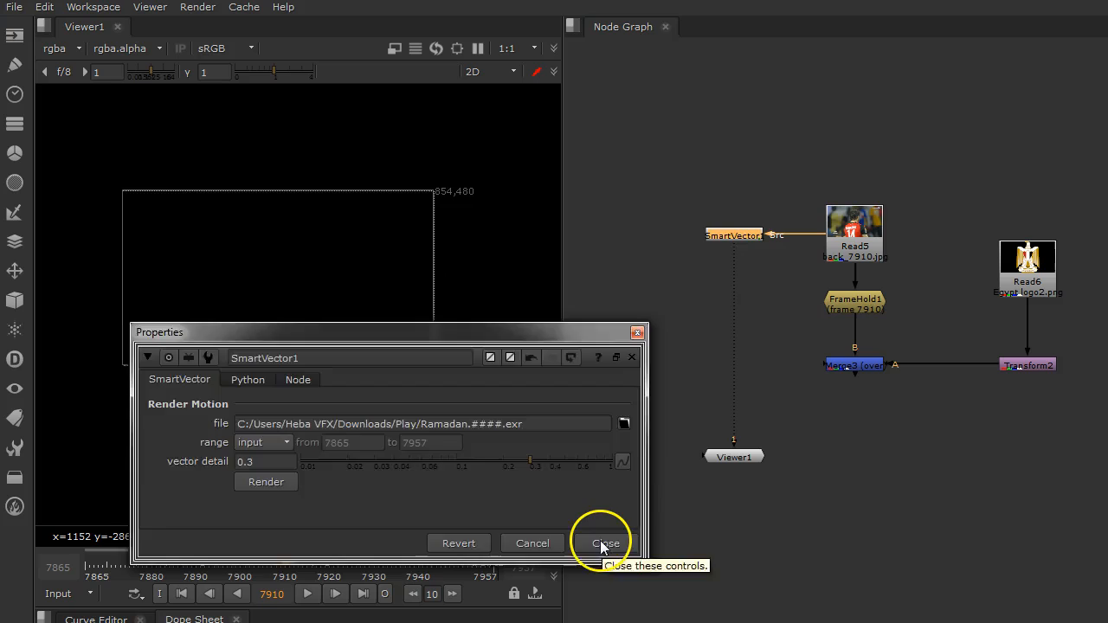
pyautogui.click(606, 543)
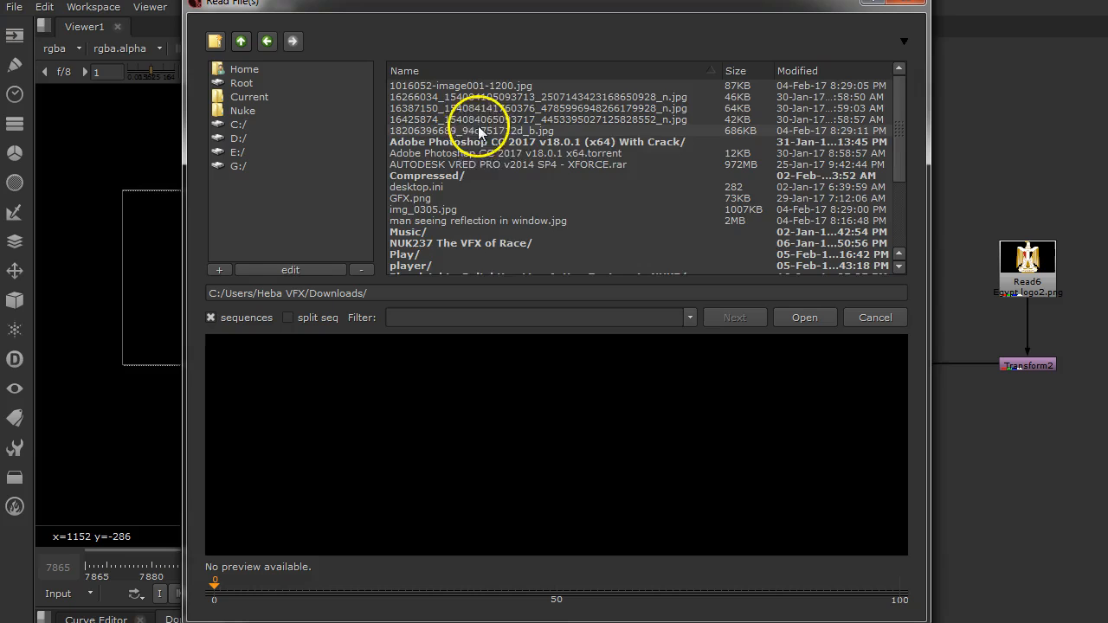
# Step: Read in the Ramadan vector EXR sequence from the Play folder and close Read1's settings
pyautogui.doubleClick(405, 254)
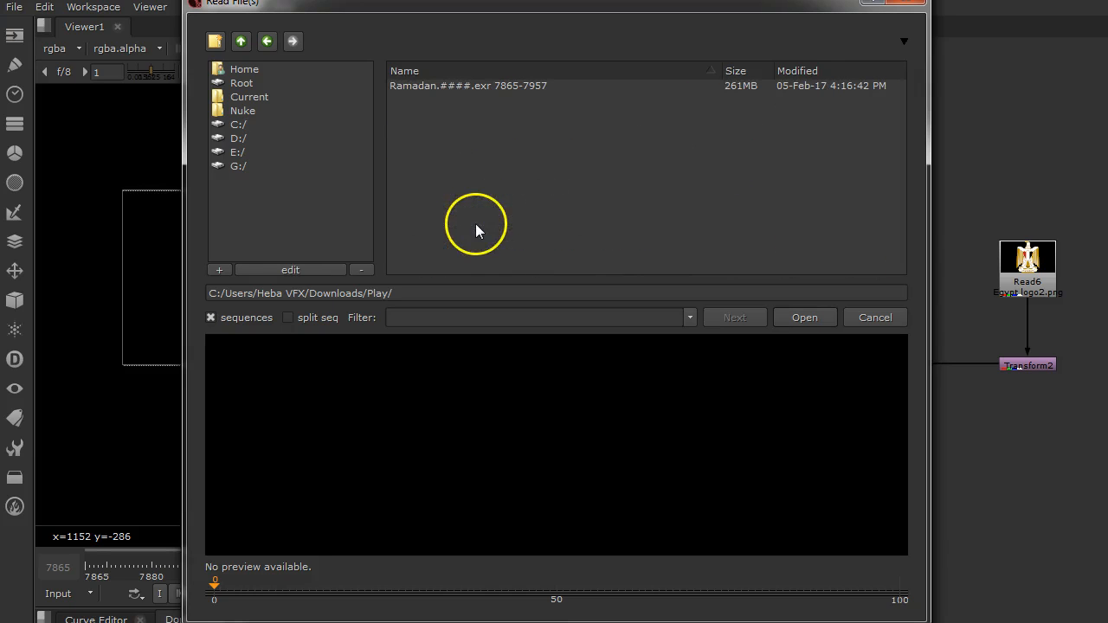
pyautogui.click(467, 84)
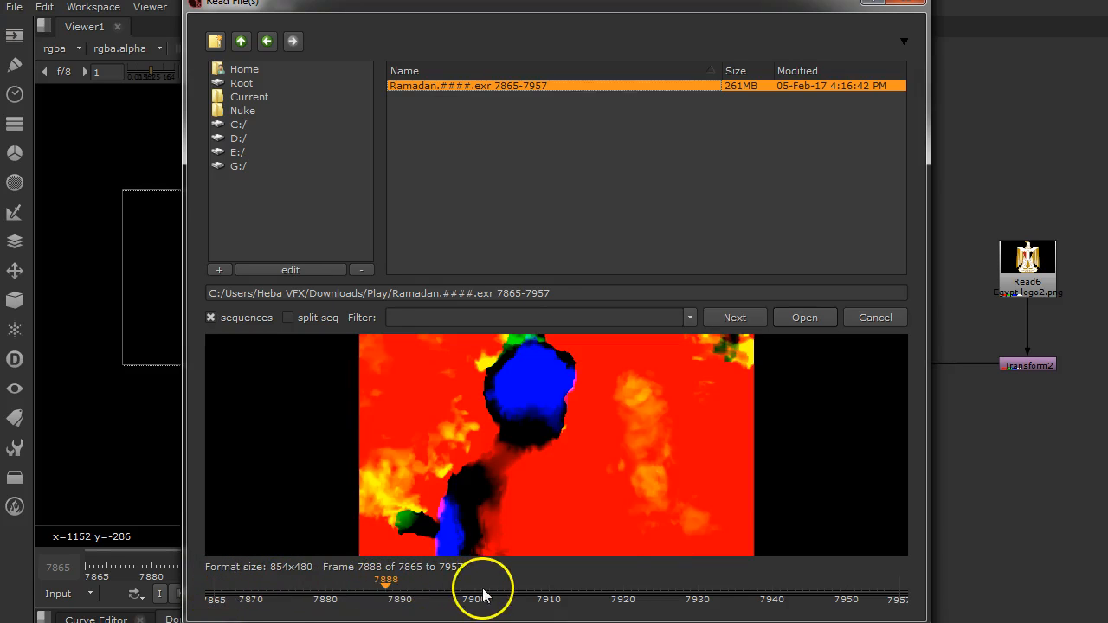
pyautogui.moveTo(483, 589); pyautogui.dragTo(755, 589)
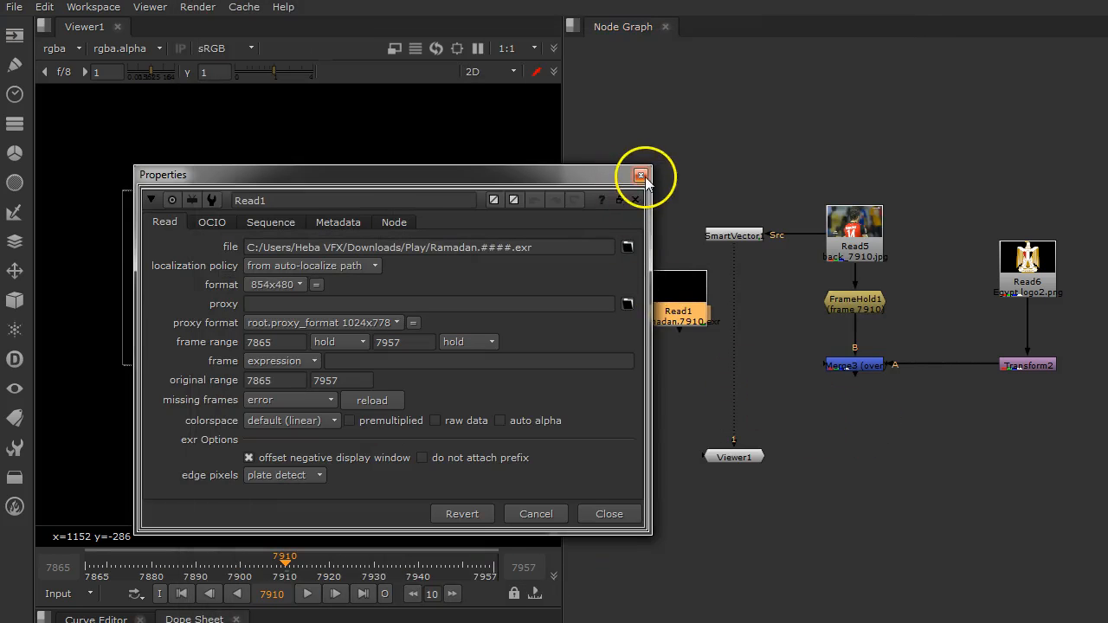
pyautogui.click(642, 175)
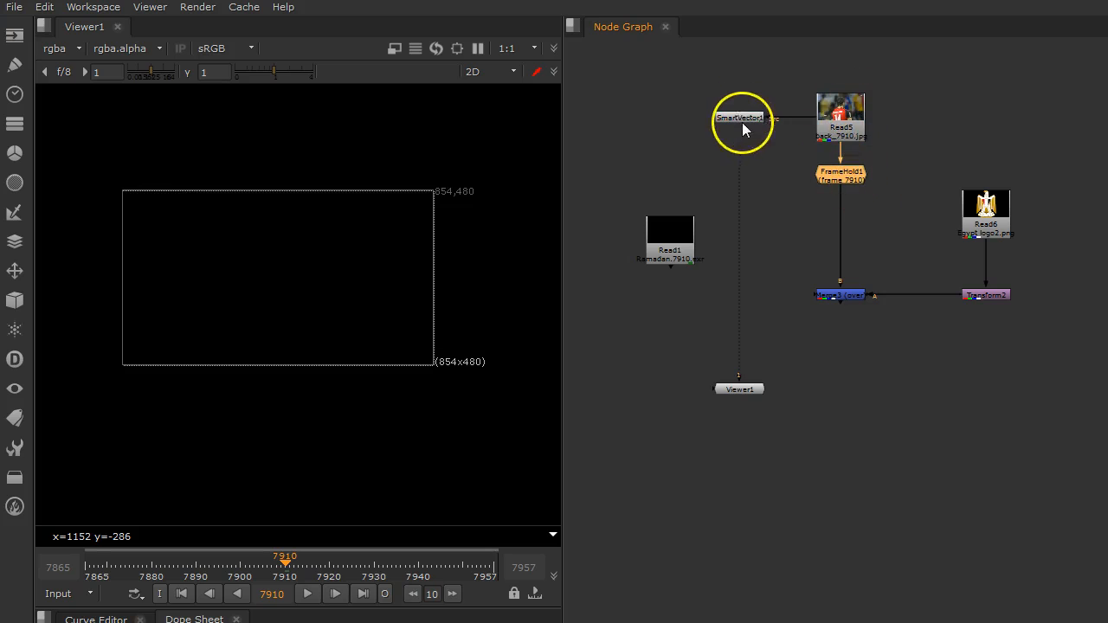
# Step: Move the SmartVector node to the right of Read5 and close Project Settings
pyautogui.moveTo(740, 117); pyautogui.dragTo(953, 127)
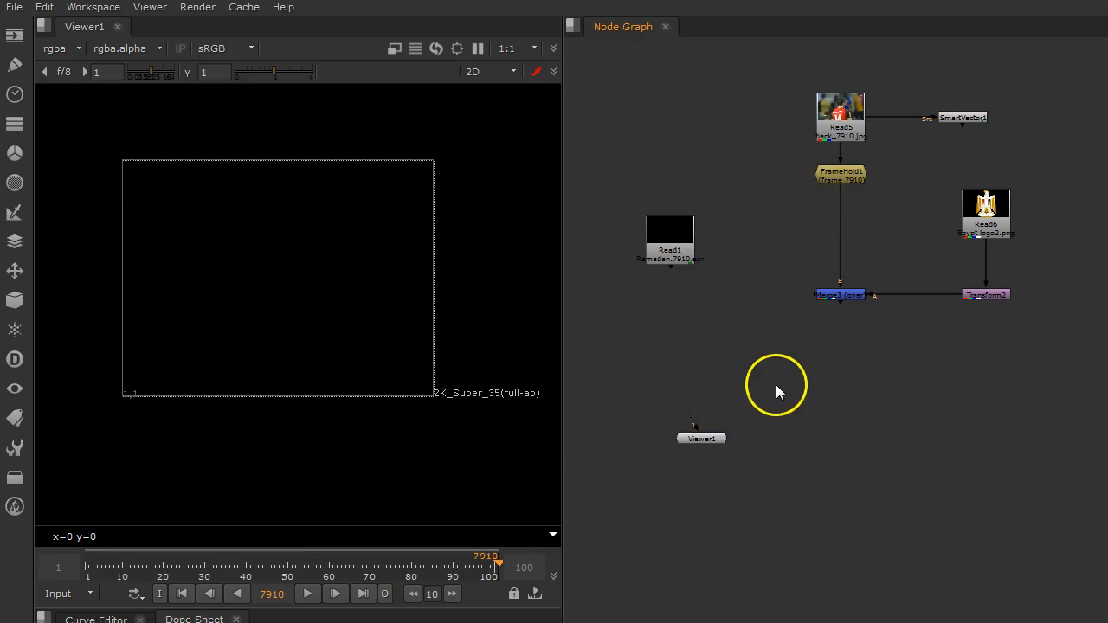
pyautogui.moveTo(632, 374)
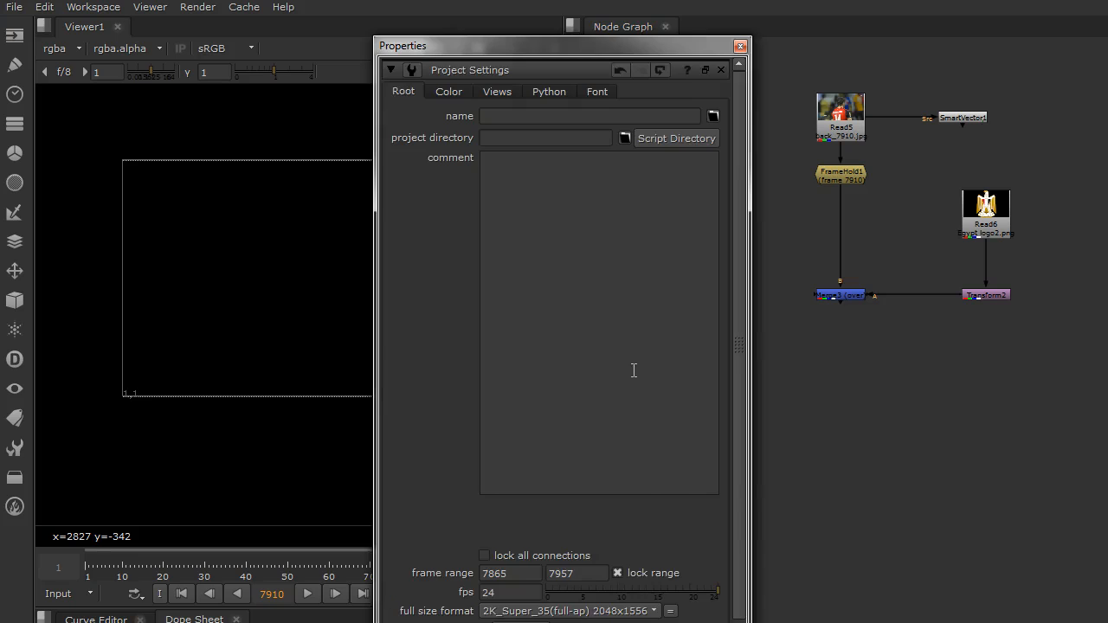
pyautogui.click(654, 610)
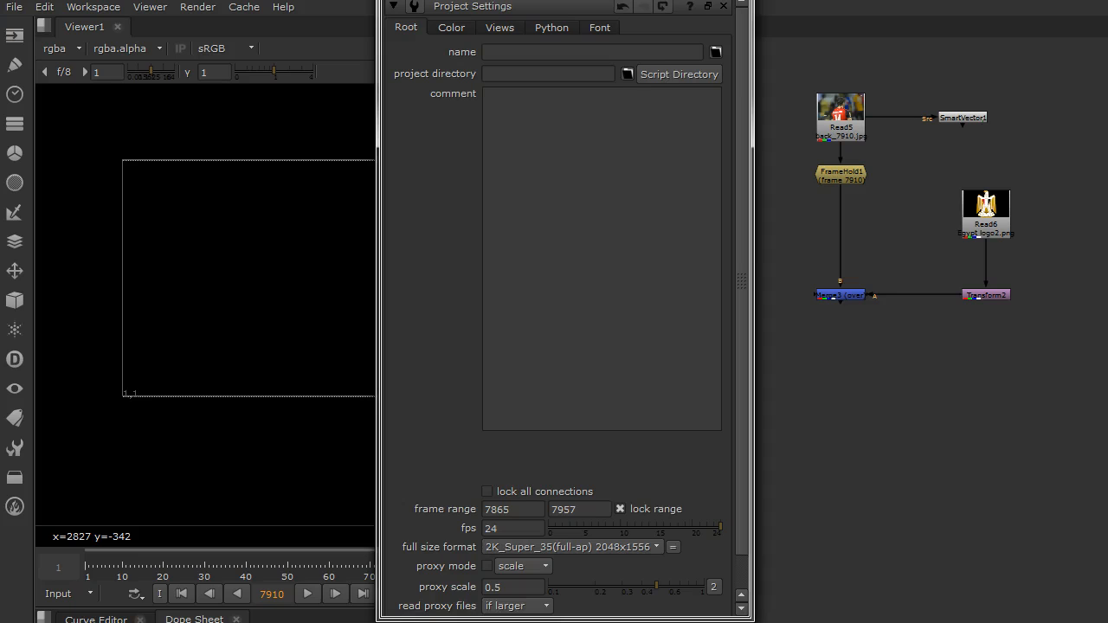
pyautogui.click(572, 546)
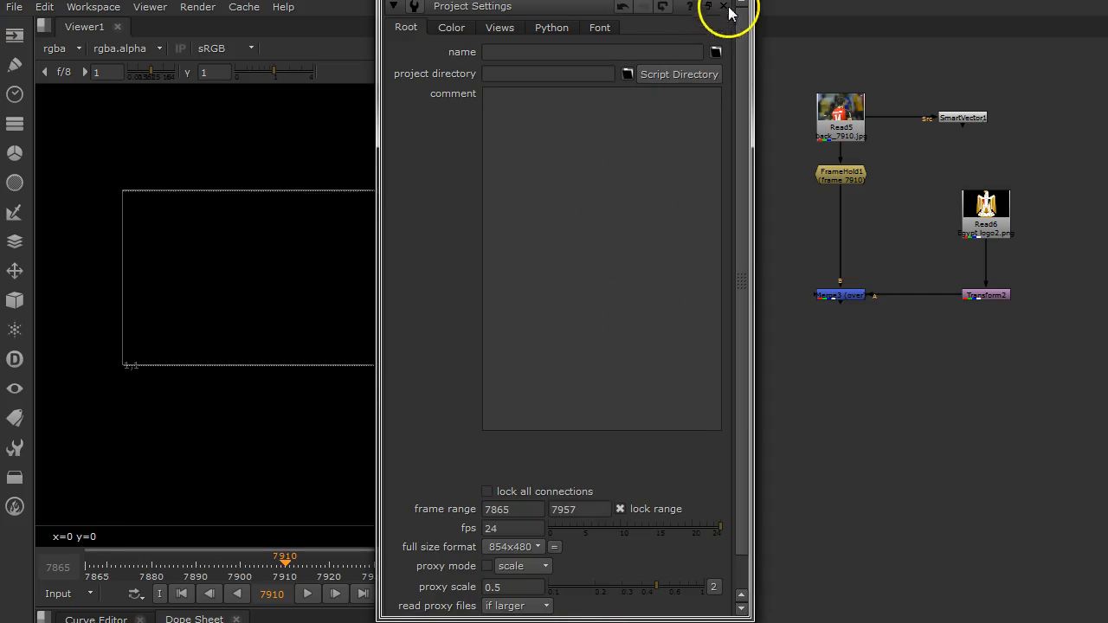
pyautogui.click(723, 7)
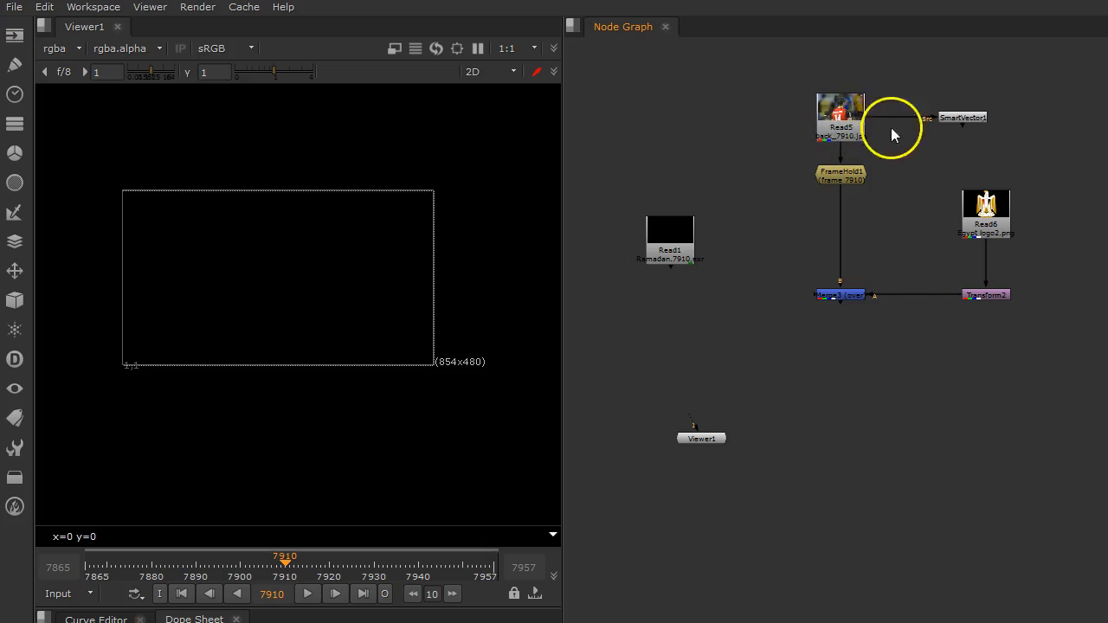
pyautogui.click(669, 236)
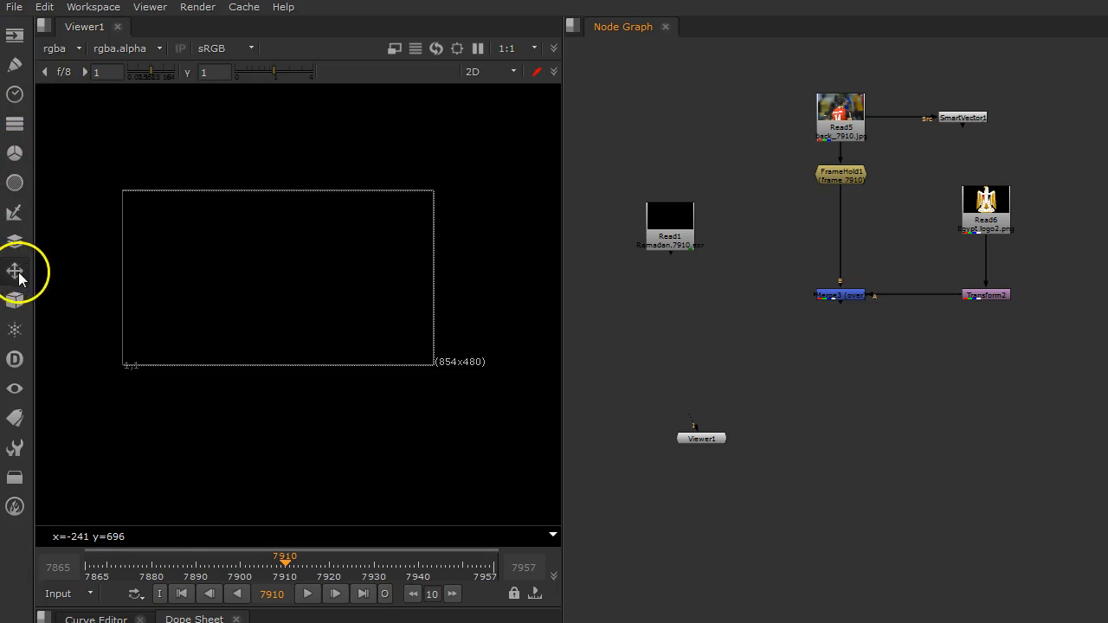
# Step: Add a VectorDistort node from the Transform menu beneath the Ramadan vector read
pyautogui.click(15, 271)
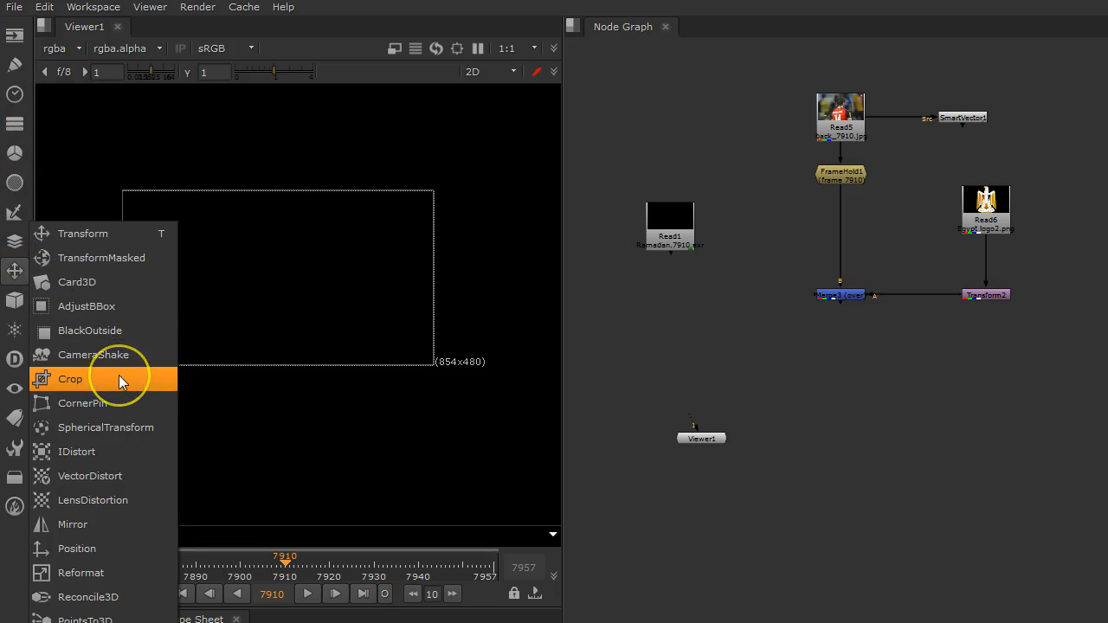
pyautogui.moveTo(90, 477)
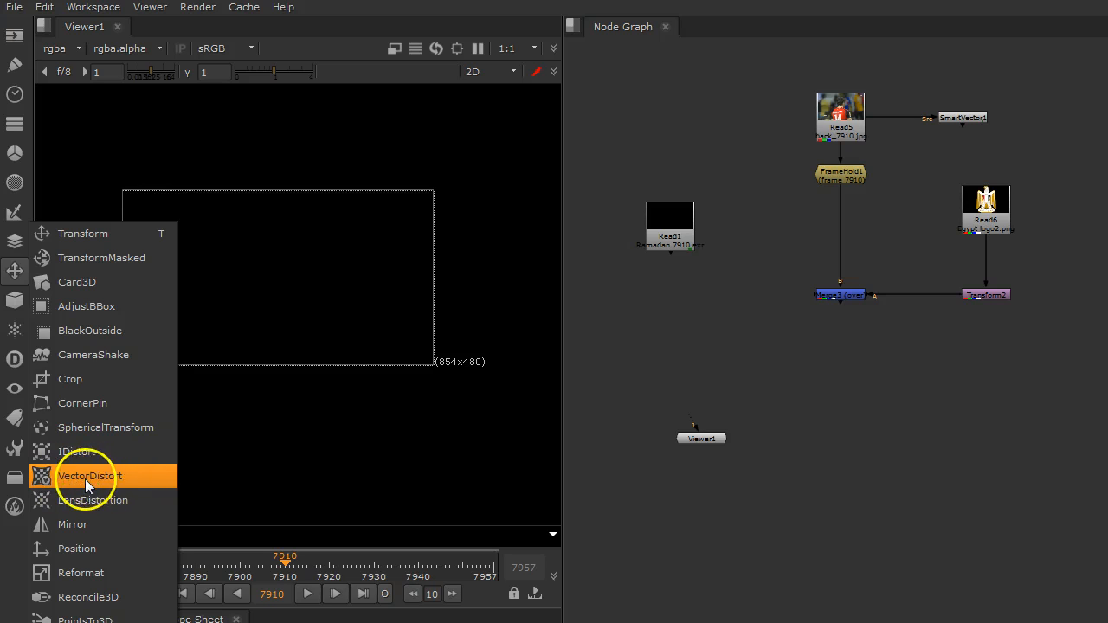
pyautogui.click(90, 475)
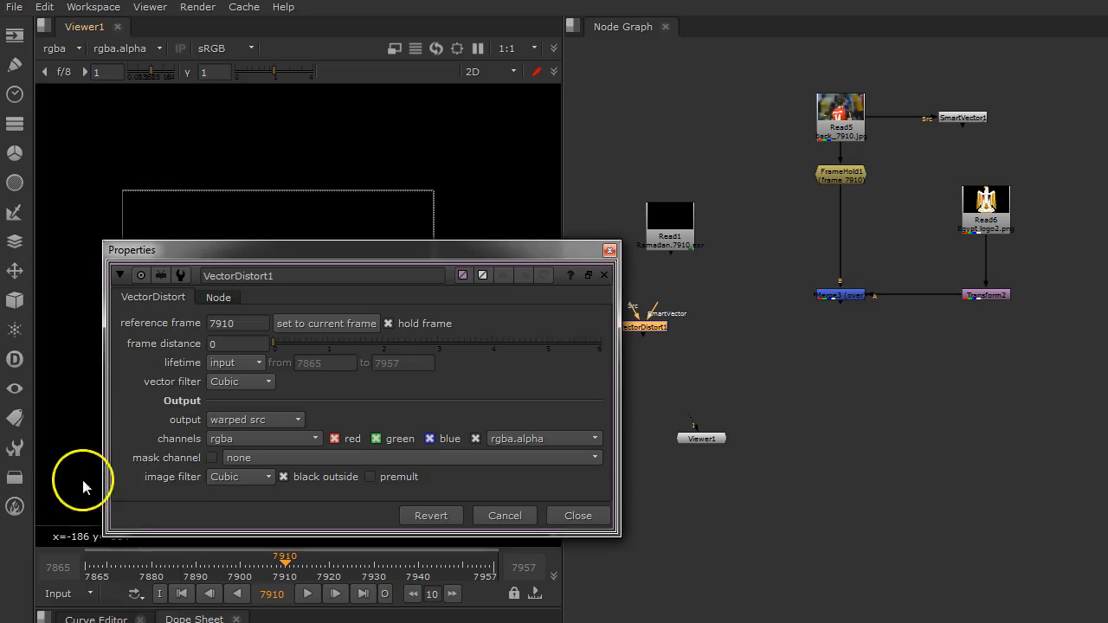
pyautogui.click(577, 515)
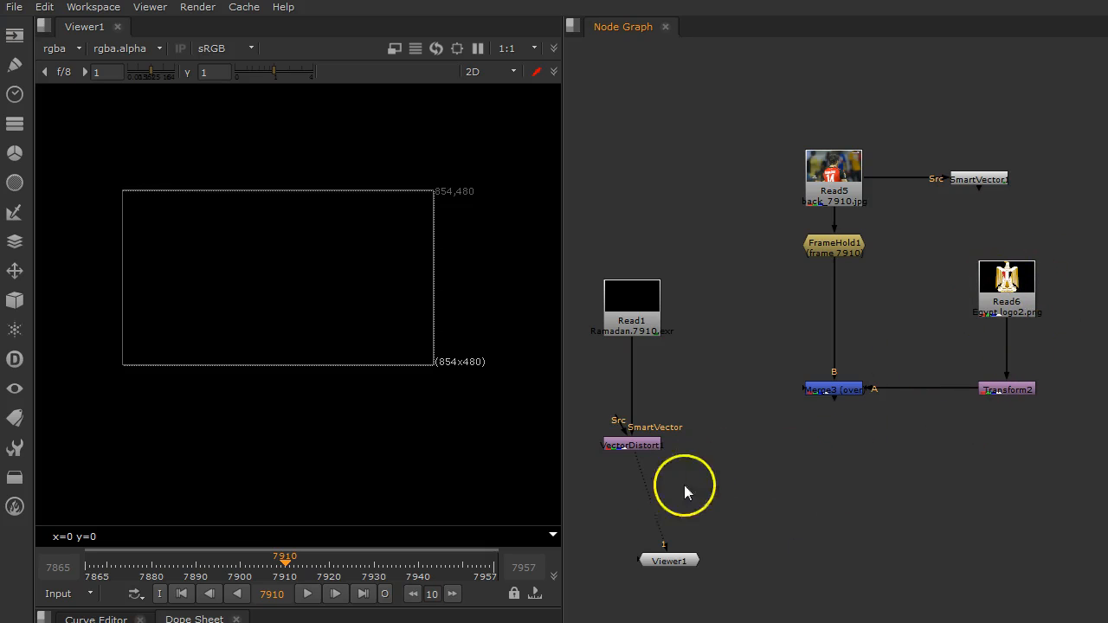
# Step: Connect Transform2 to VectorDistort1's Src input and play the clip to preview the warp
pyautogui.moveTo(1031, 390); pyautogui.dragTo(663, 442)
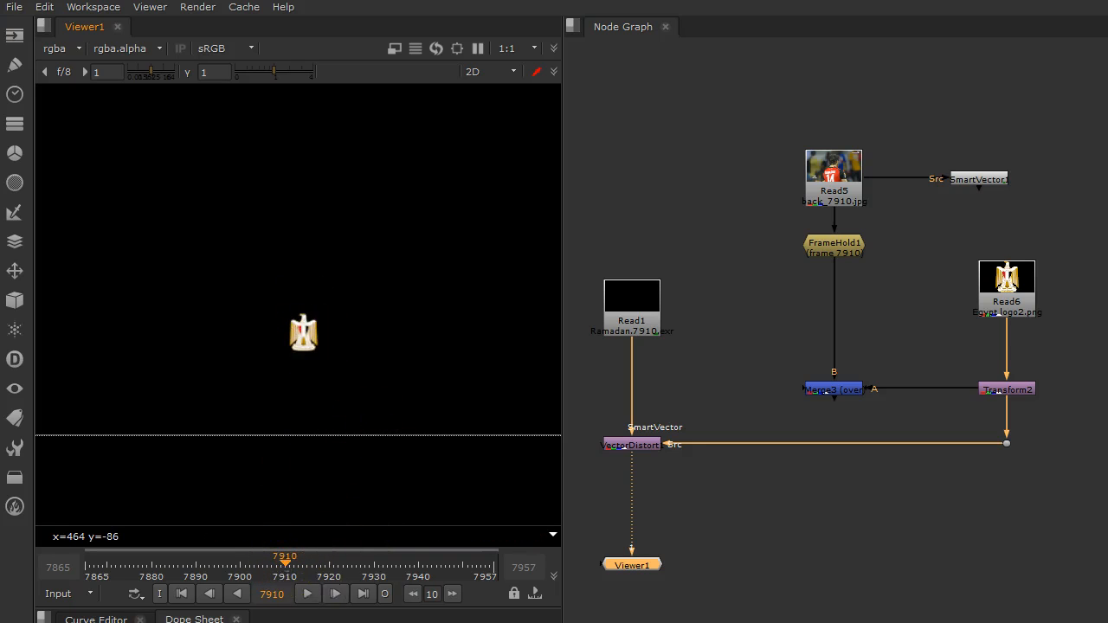
pyautogui.moveTo(307, 594)
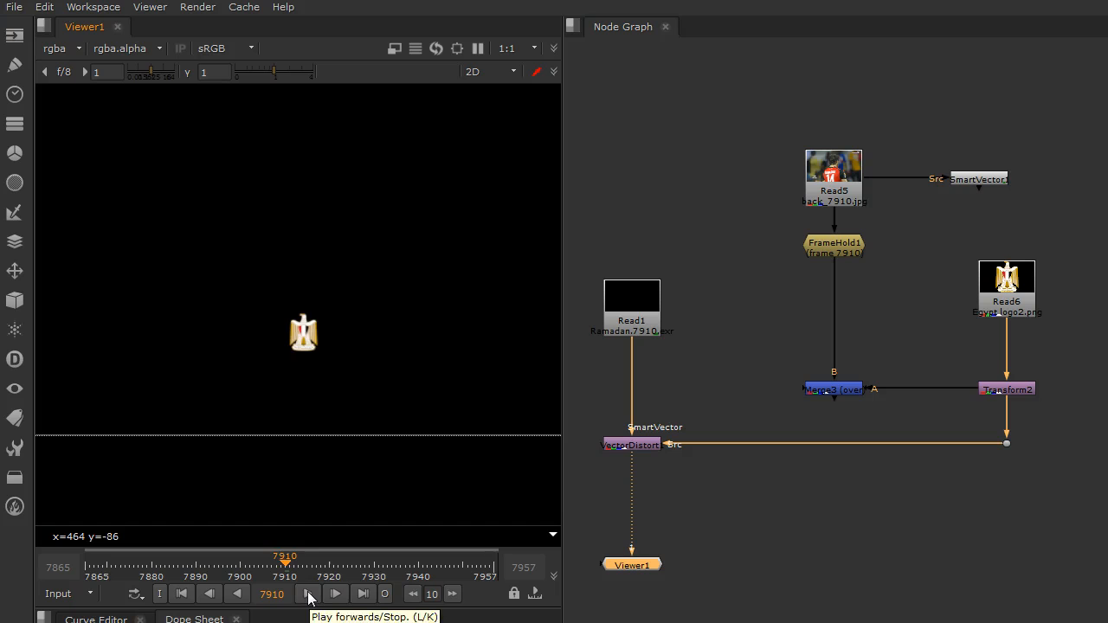
pyautogui.click(309, 594)
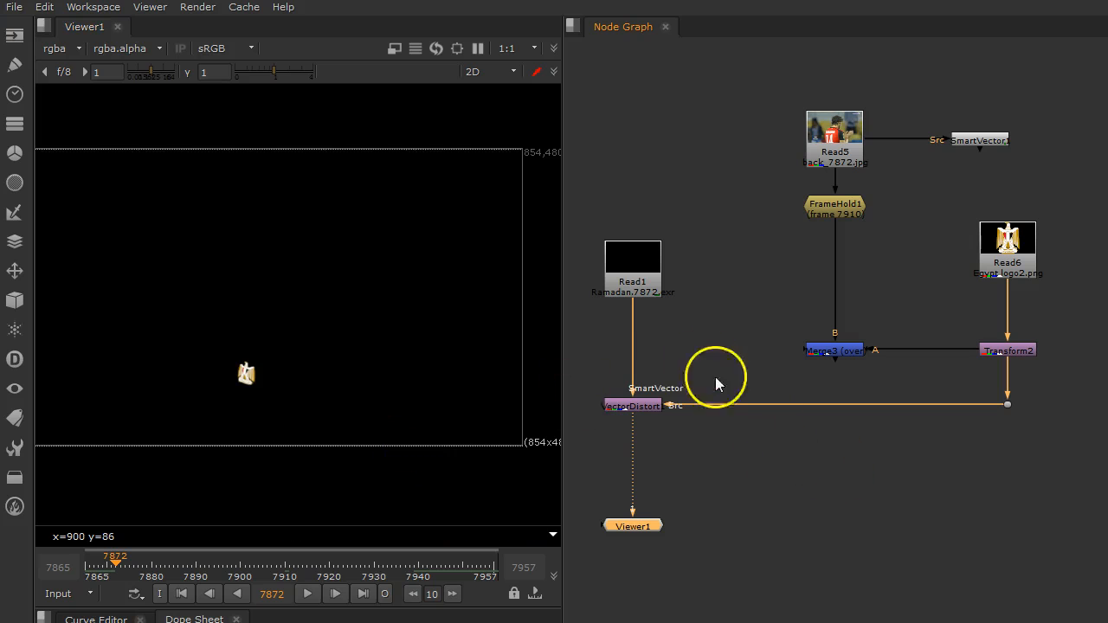
pyautogui.moveTo(667, 388)
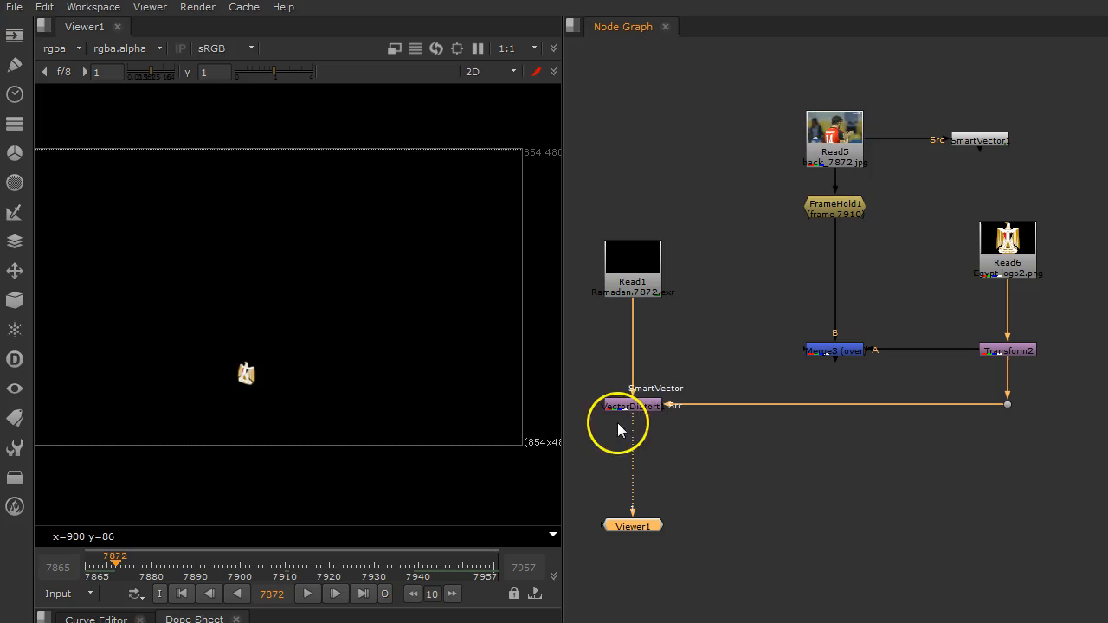
pyautogui.moveTo(609, 385)
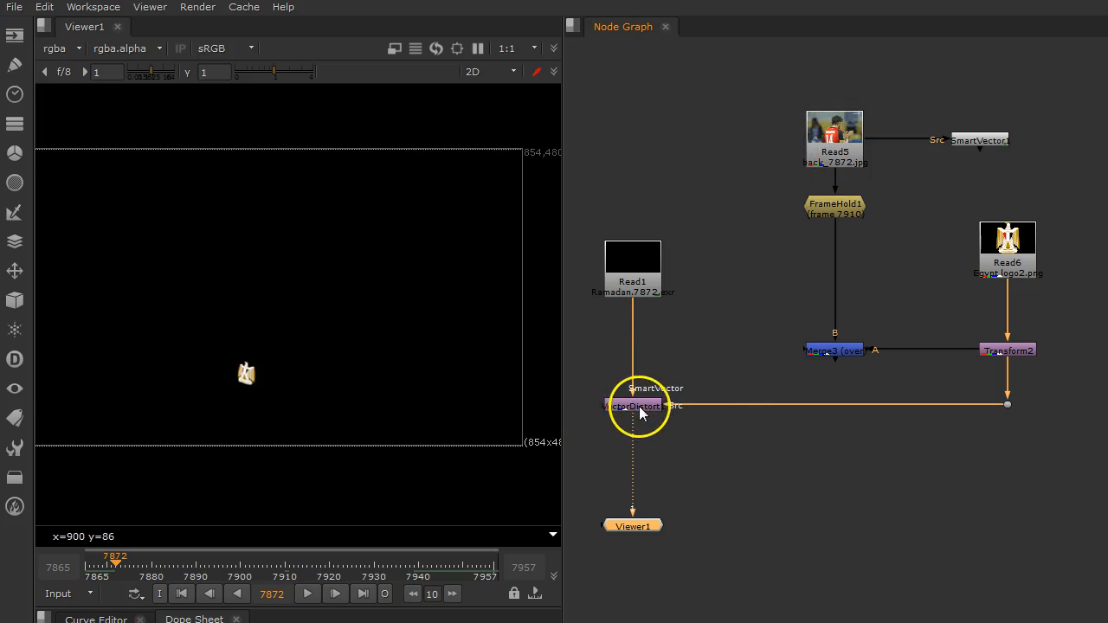
# Step: Inspect VectorDistort1's properties and confirm its reference frame is 7910
pyautogui.doubleClick(641, 406)
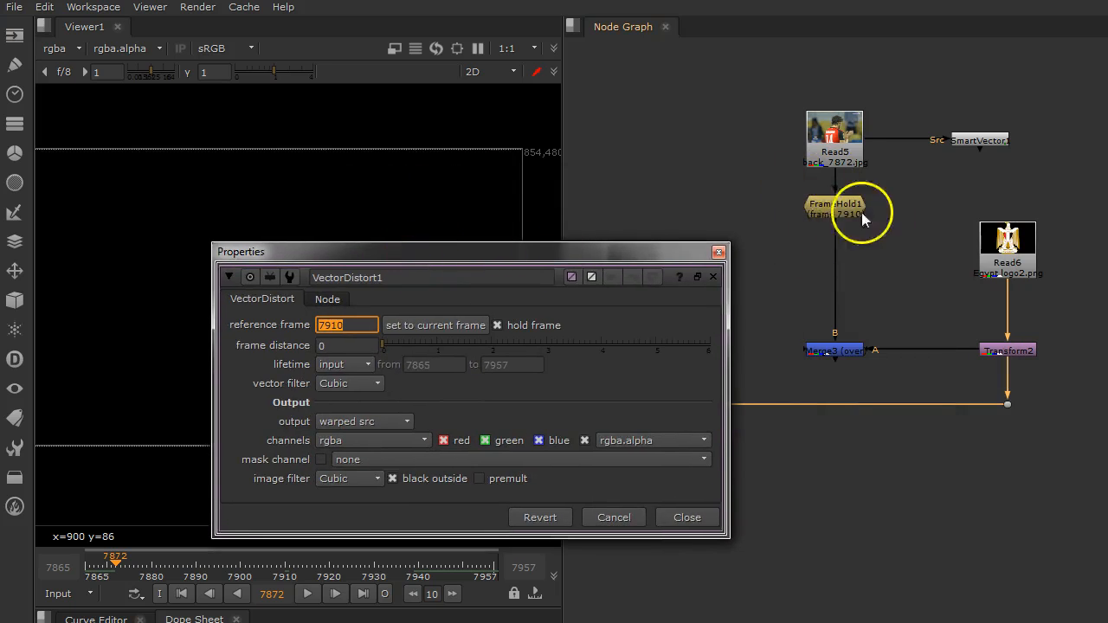
pyautogui.moveTo(915, 367)
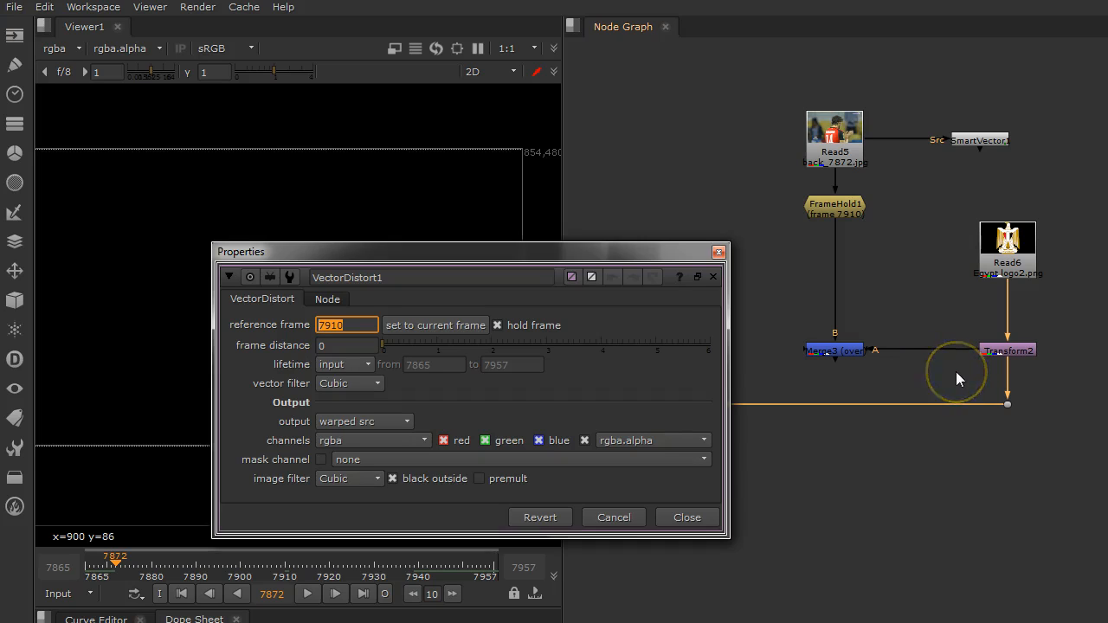
pyautogui.moveTo(853, 216)
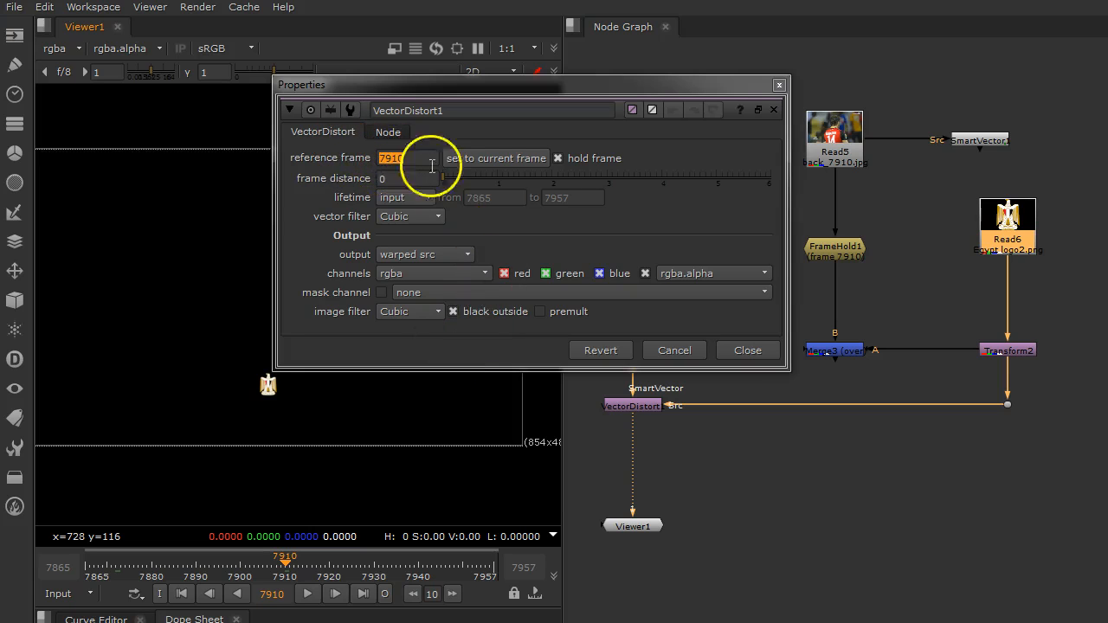
pyautogui.click(747, 350)
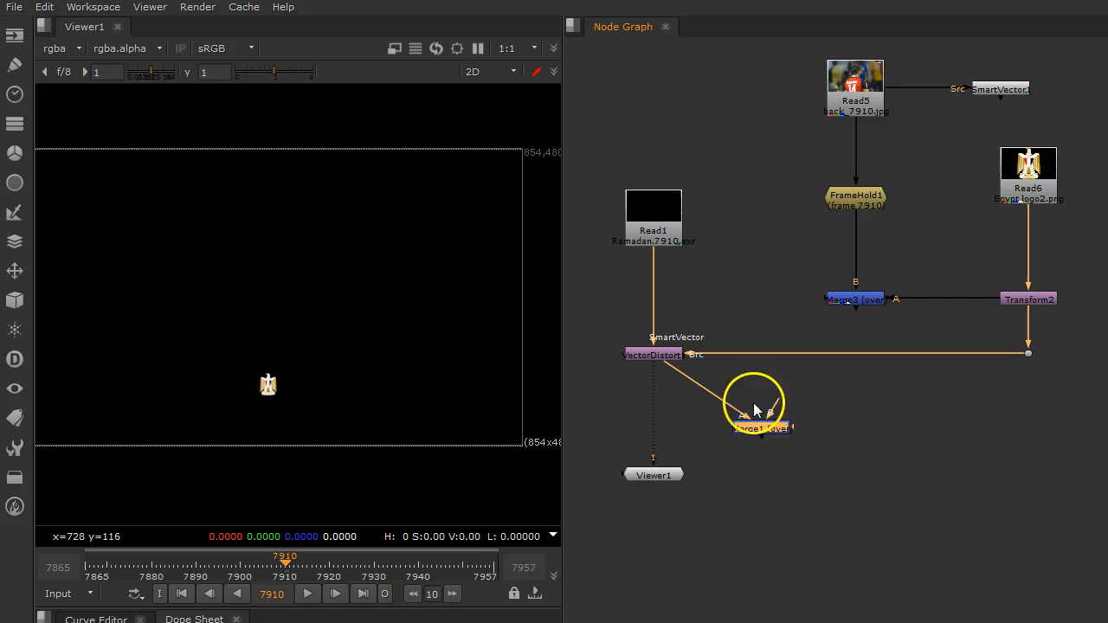
# Step: Feed VectorDistort1 into Merge1's A input, then scrub the clip to verify the logo tracking
pyautogui.moveTo(762, 416); pyautogui.dragTo(856, 99)
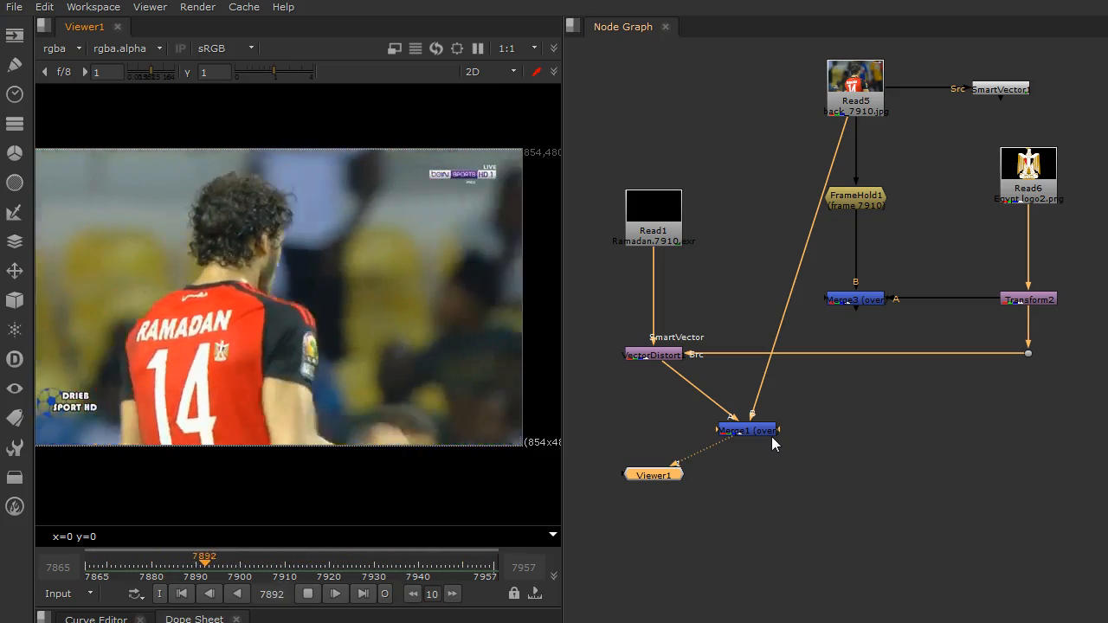
pyautogui.click(307, 593)
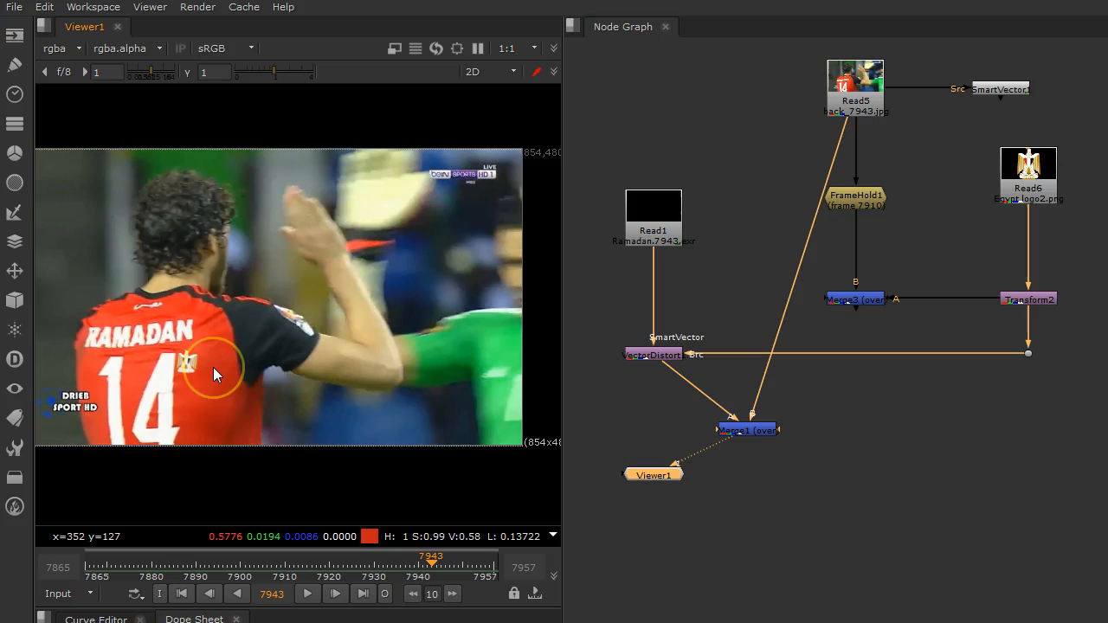
pyautogui.moveTo(431, 563); pyautogui.dragTo(107, 563)
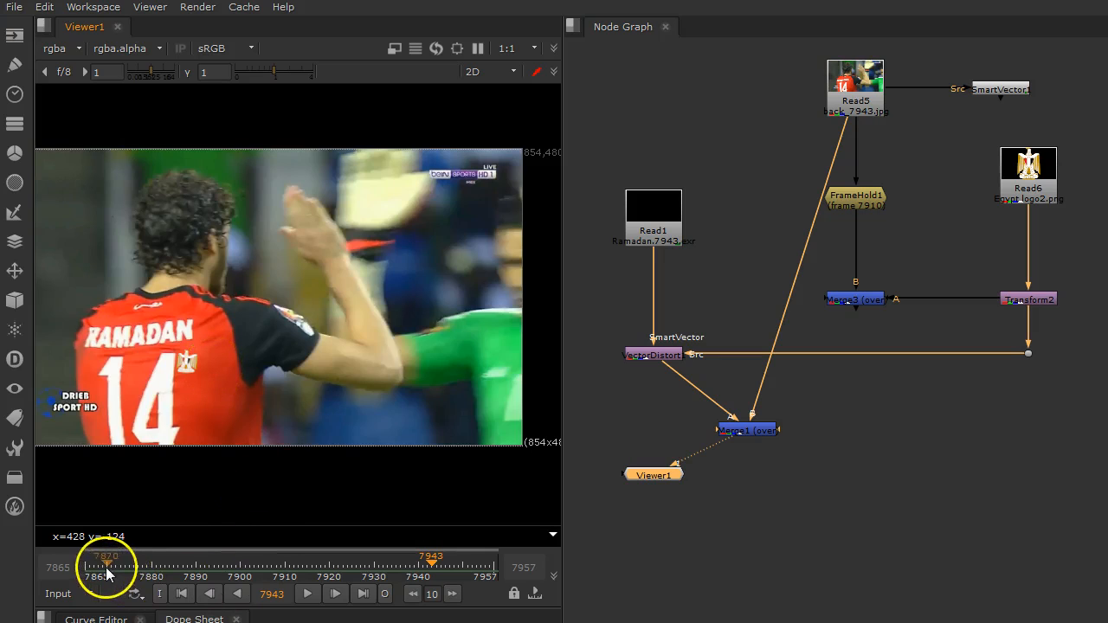
pyautogui.moveTo(107, 568); pyautogui.dragTo(284, 568)
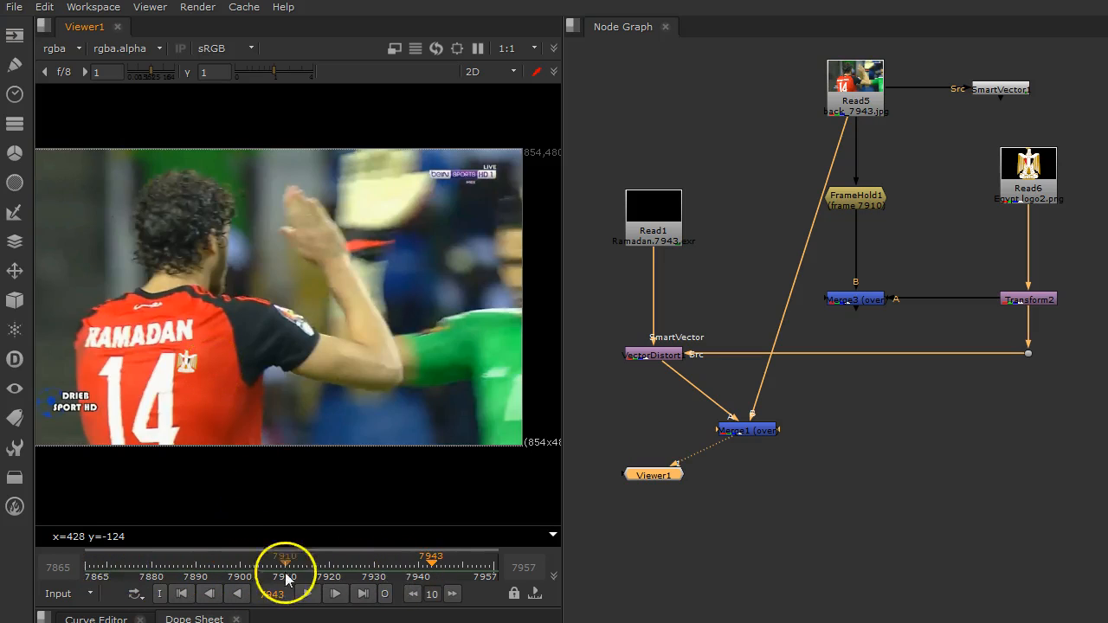
pyautogui.moveTo(285, 572); pyautogui.dragTo(398, 572)
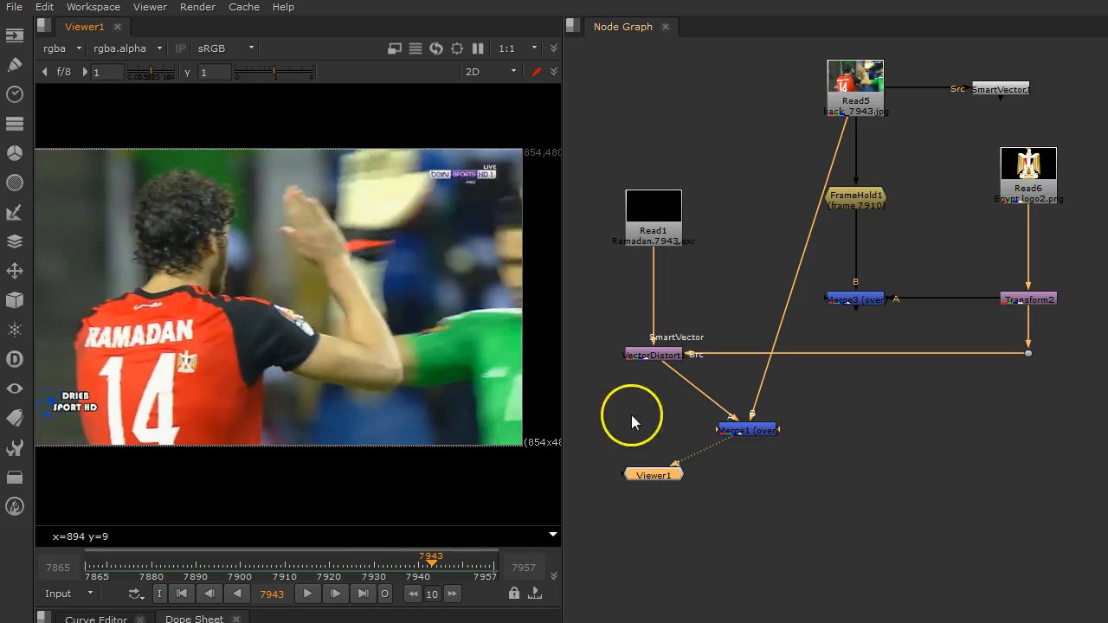
# Step: Try VectorDistort1 frame distances of 2 and 3, then reset to 0 and close
pyautogui.doubleClick(653, 354)
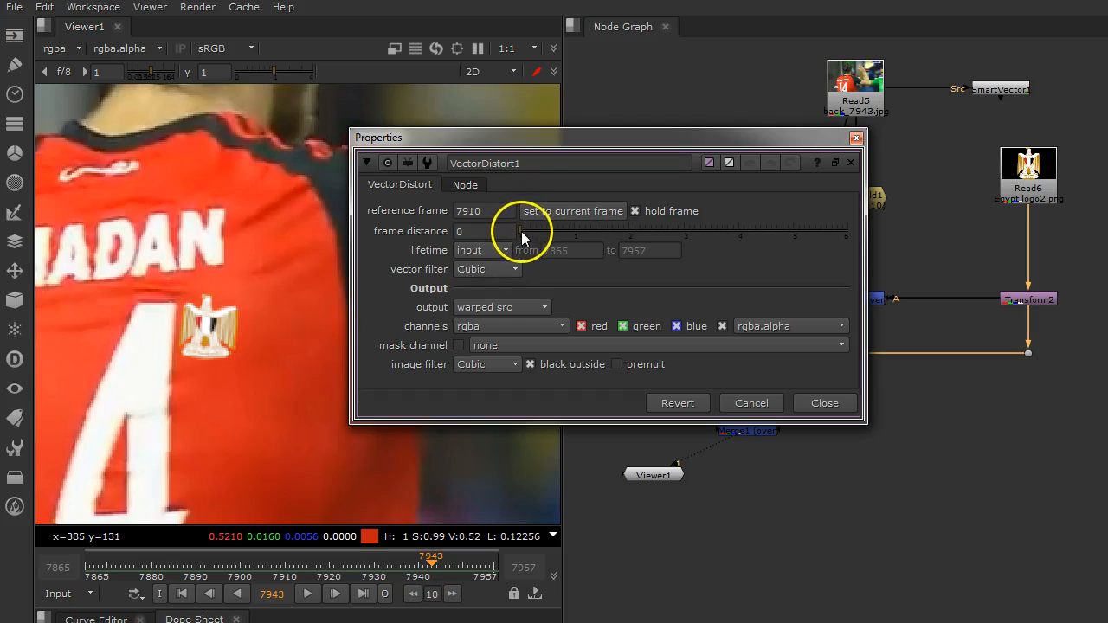
pyautogui.moveTo(522, 239)
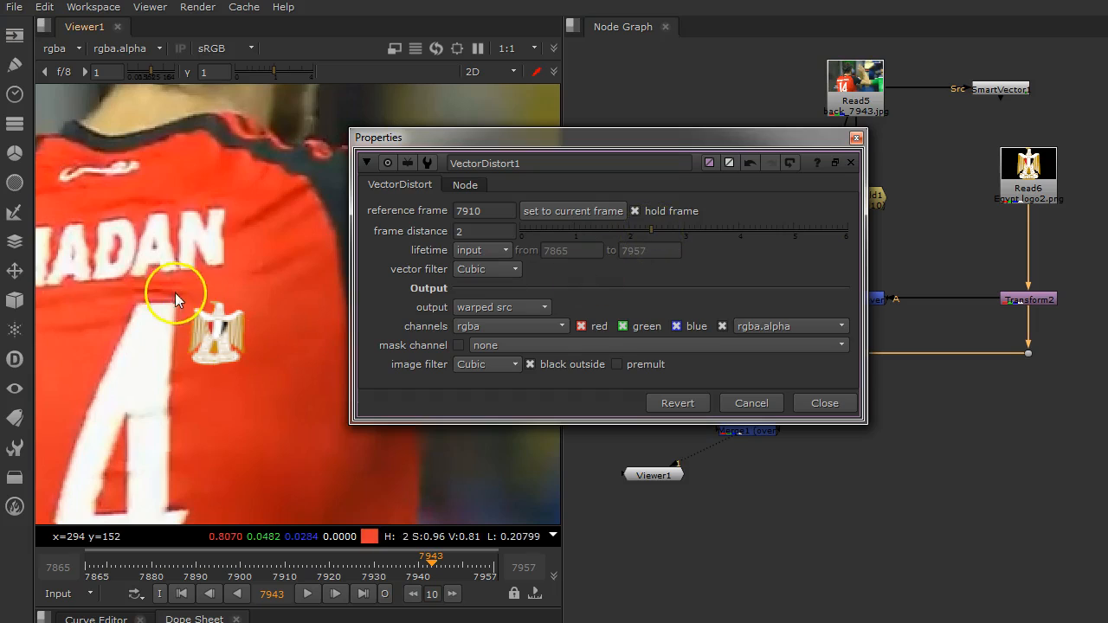
pyautogui.click(708, 232)
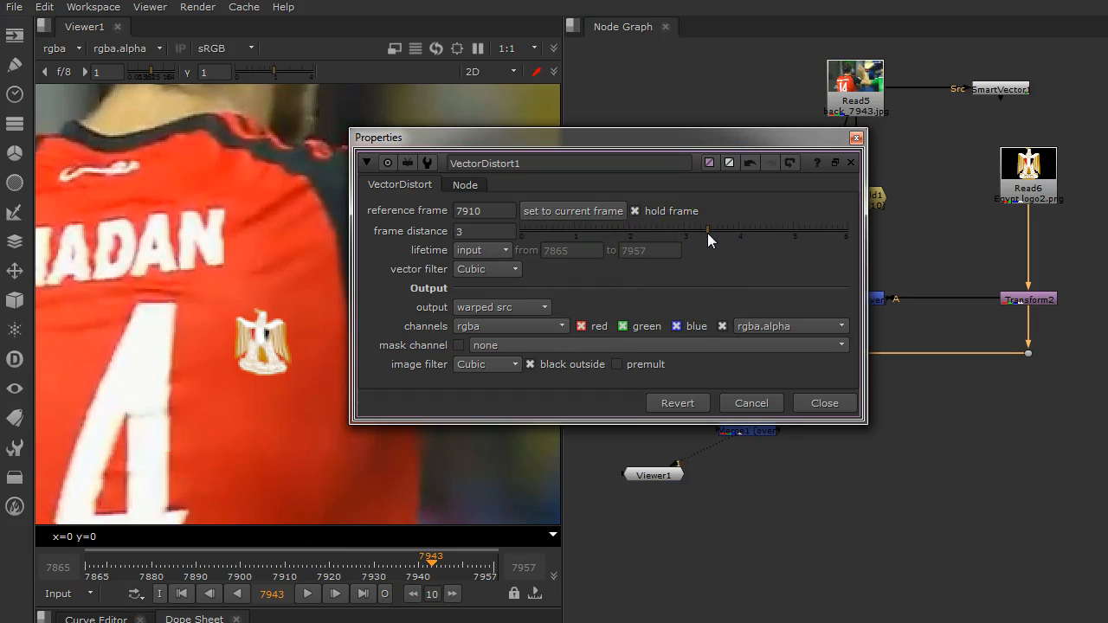
pyautogui.moveTo(710, 239)
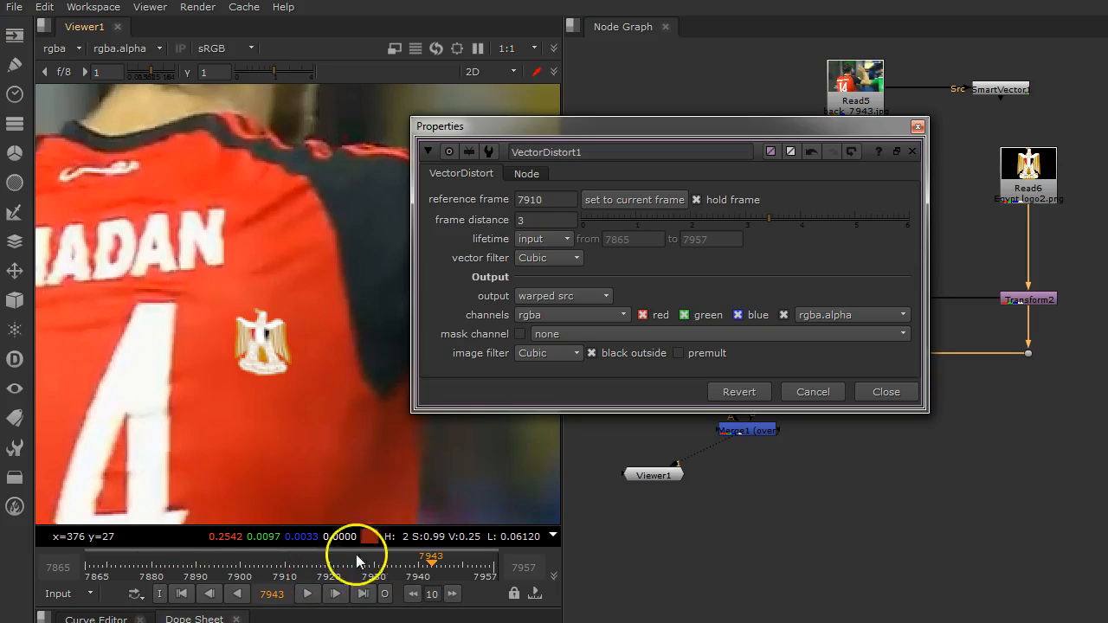
pyautogui.click(547, 219)
pyautogui.write('0')
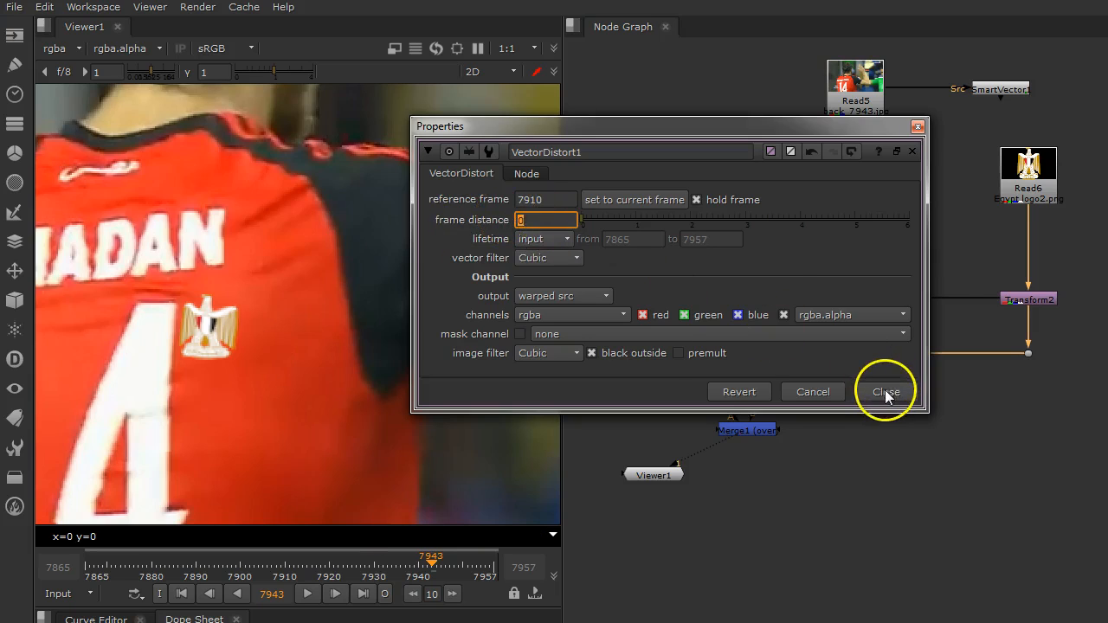
pyautogui.click(886, 391)
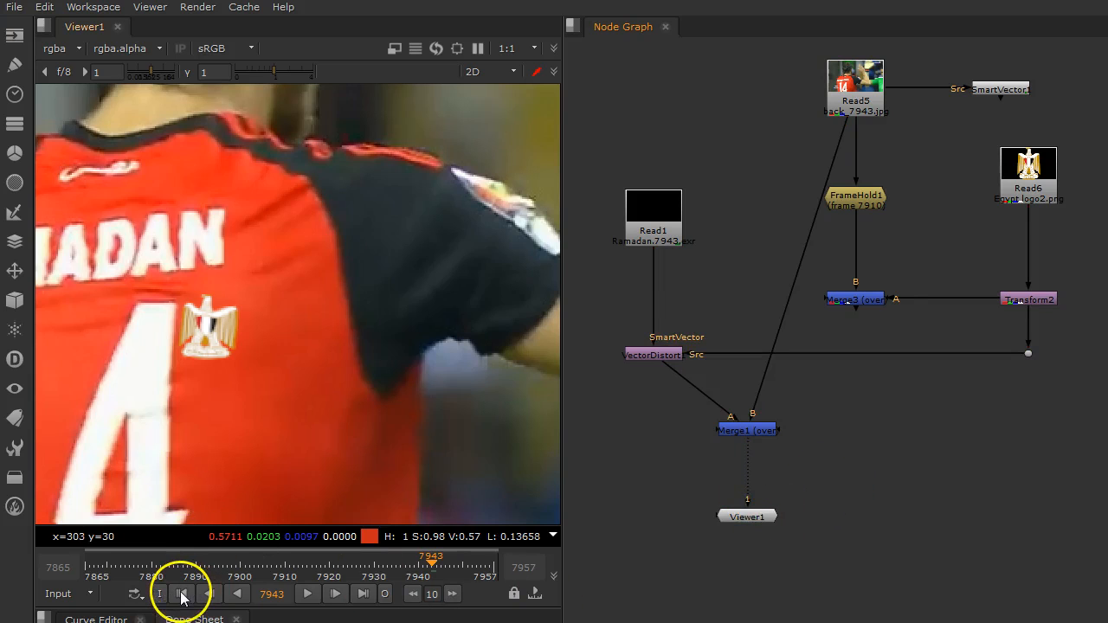
# Step: Jump the playhead to the clip's first frame, 7865
pyautogui.click(182, 593)
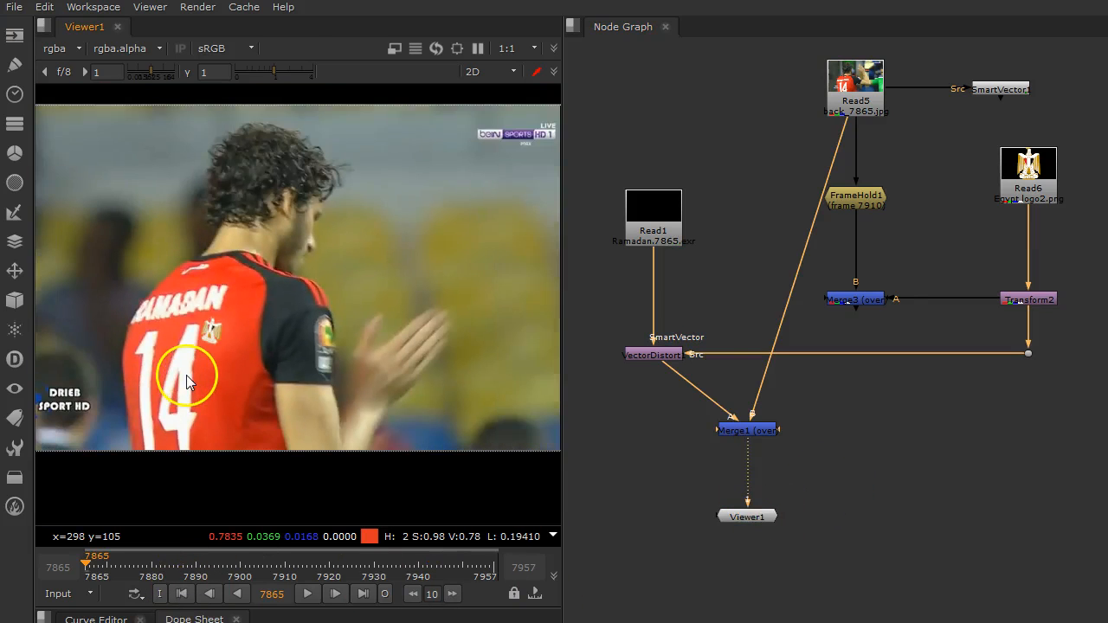